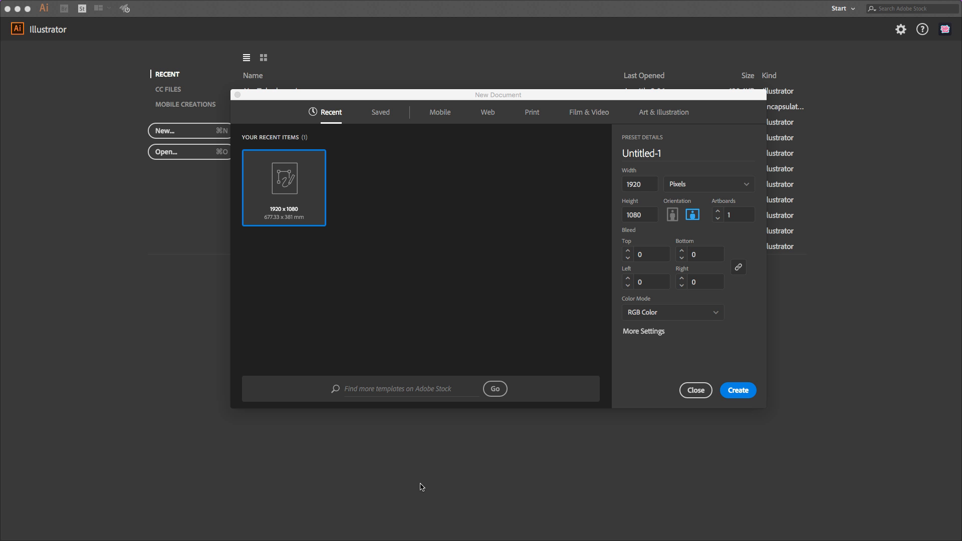
{"action": "mouse_move", "coordinate": [660, 323]}
{"action": "type", "text": "8"}
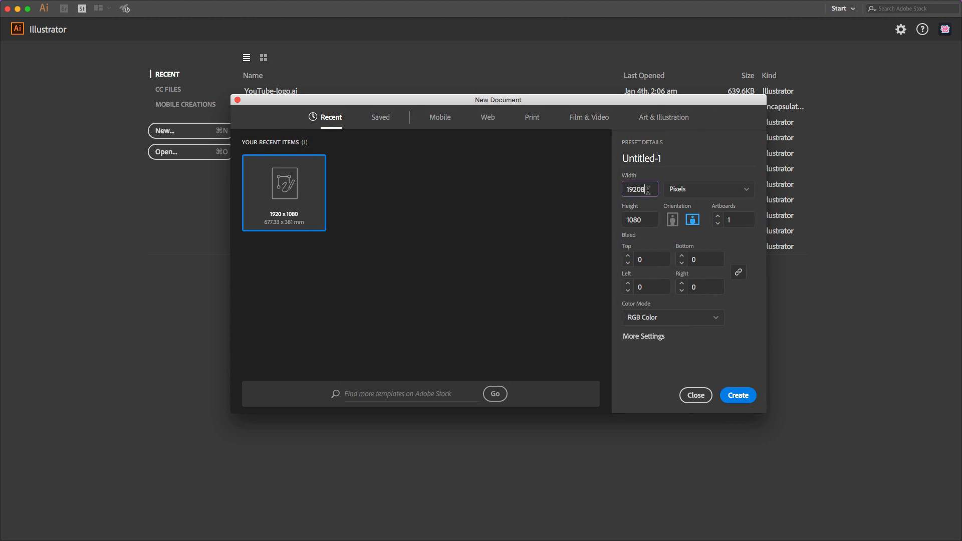
Step: Create an 800 × 800 px Illustrator document named 'Grid'
{"action": "left_click", "coordinate": [639, 189]}
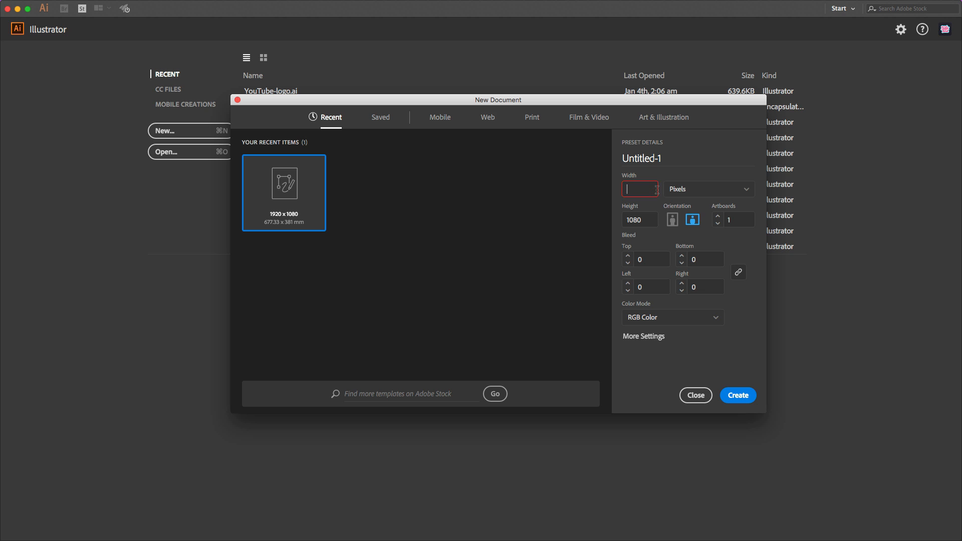
{"action": "type", "text": "09"}
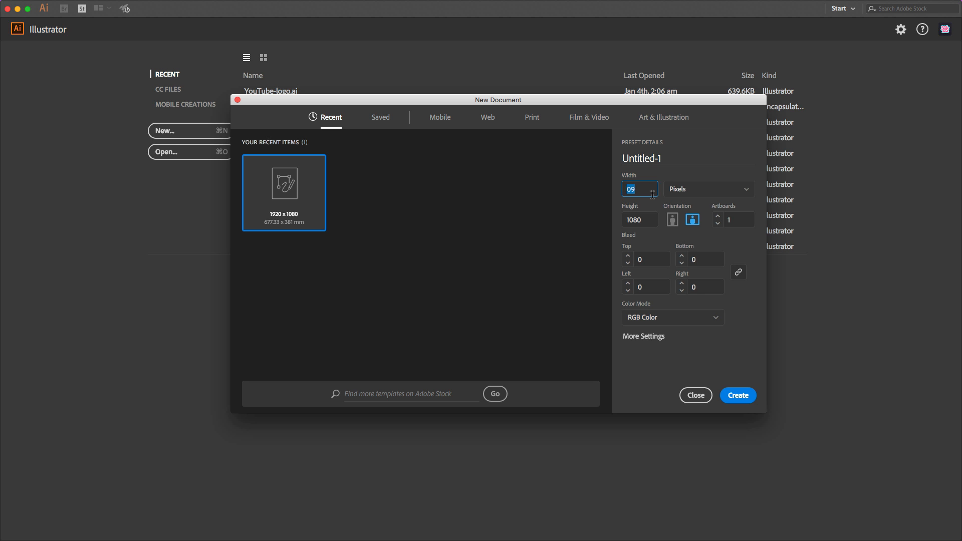
{"action": "type", "text": "9800"}
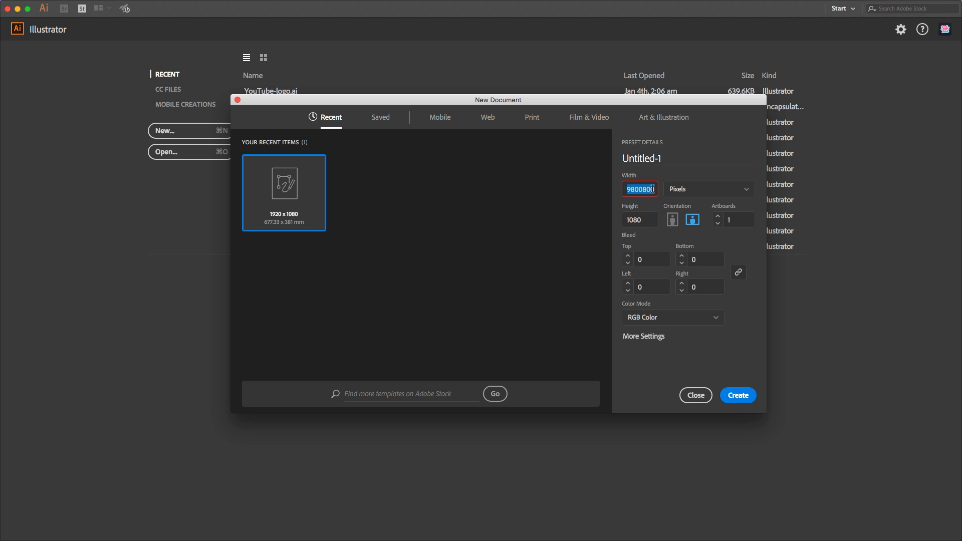
{"action": "type", "text": "800"}
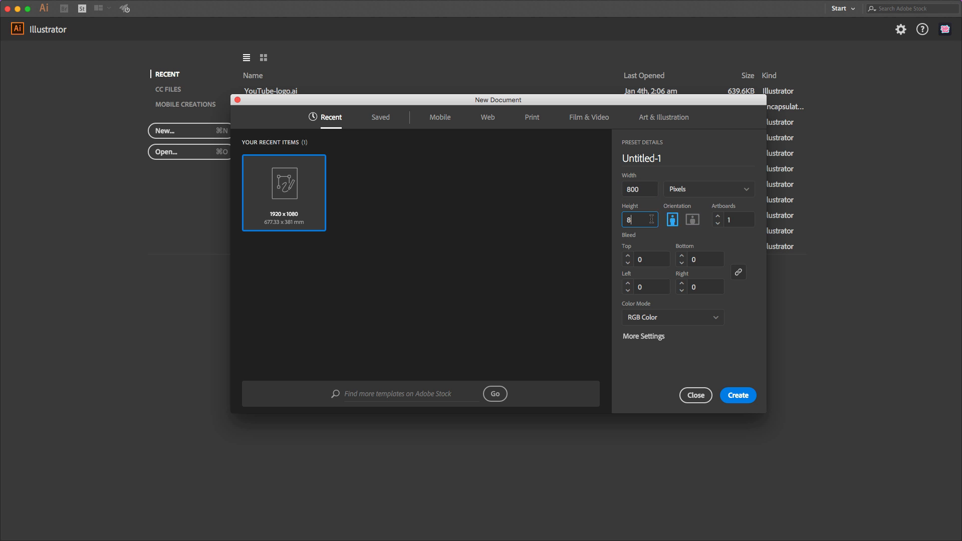
{"action": "type", "text": "00"}
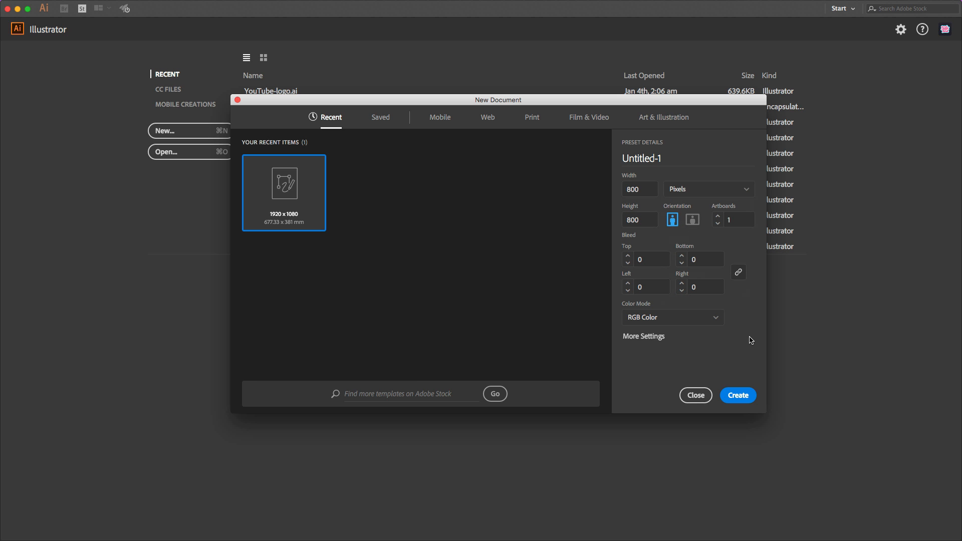
{"action": "mouse_move", "coordinate": [754, 273]}
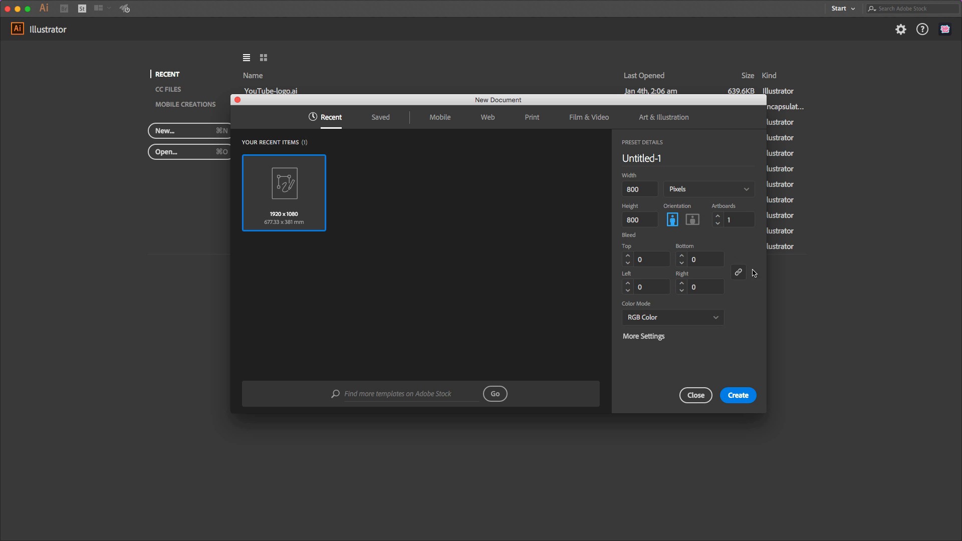
{"action": "mouse_move", "coordinate": [694, 243]}
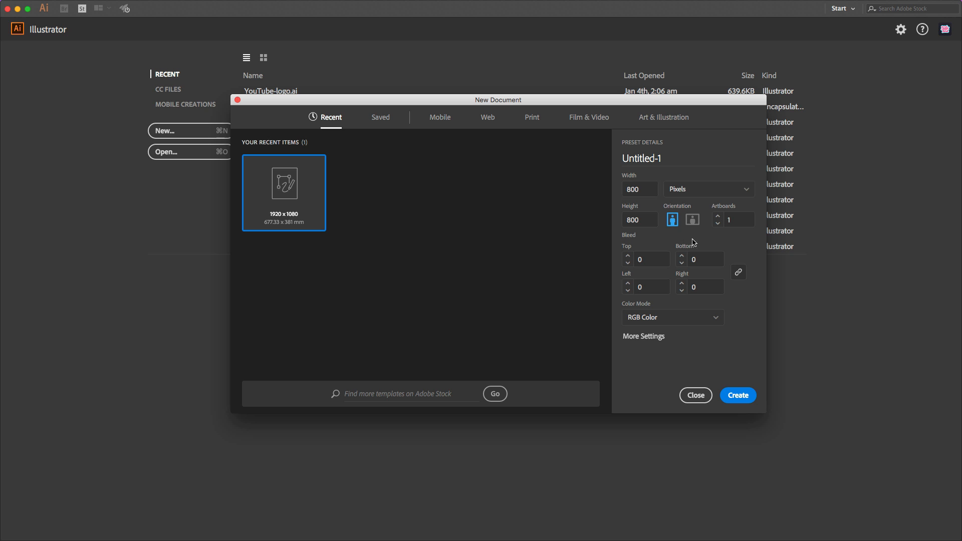
{"action": "left_click", "coordinate": [642, 158]}
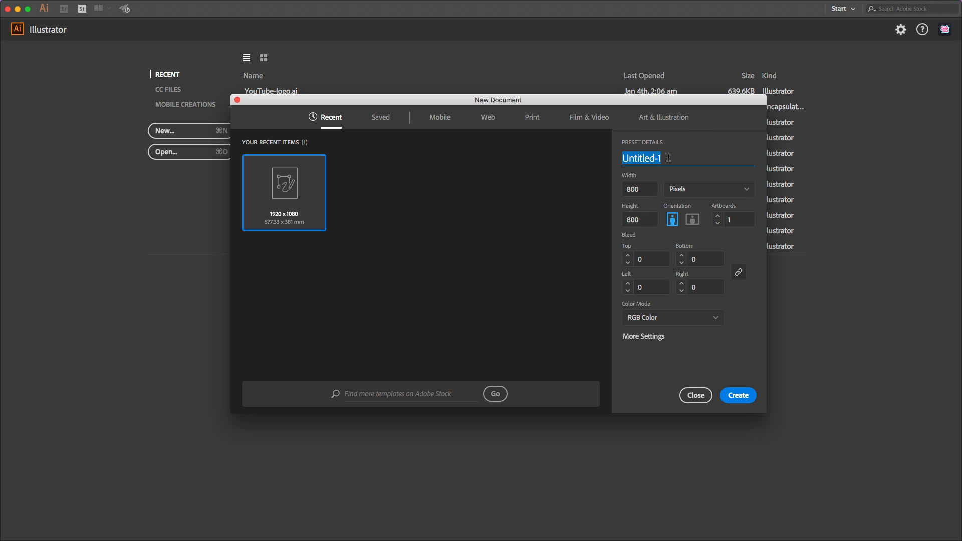
{"action": "type", "text": "g"}
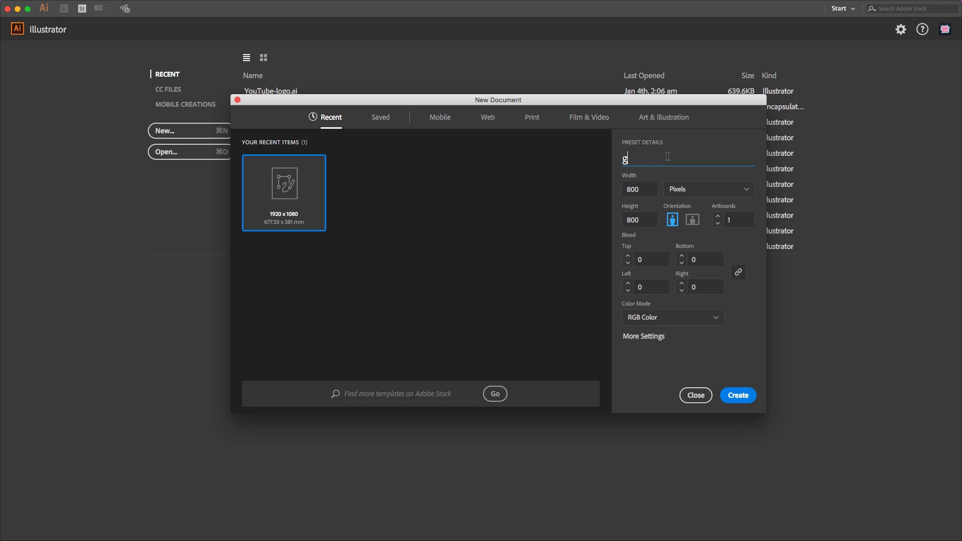
{"action": "type", "text": "rid"}
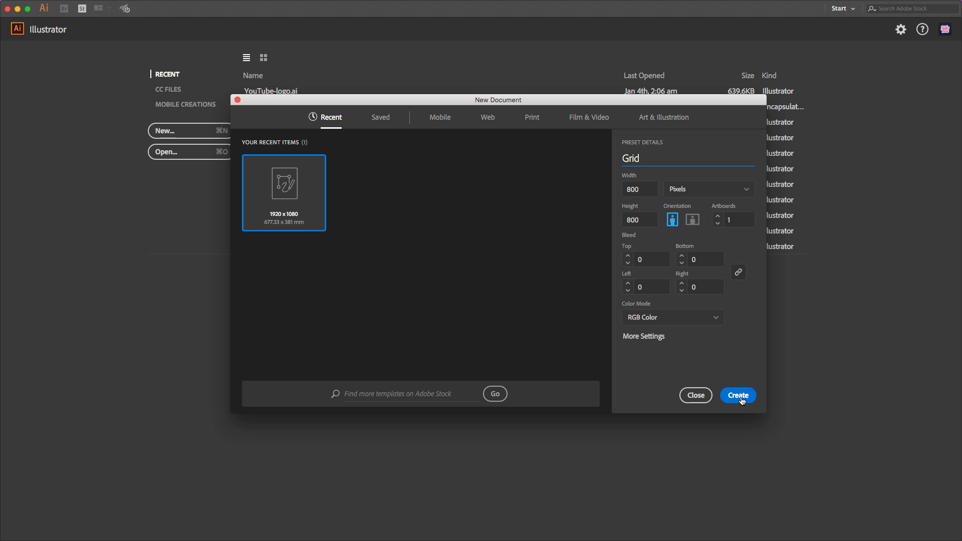
{"action": "left_click", "coordinate": [738, 395]}
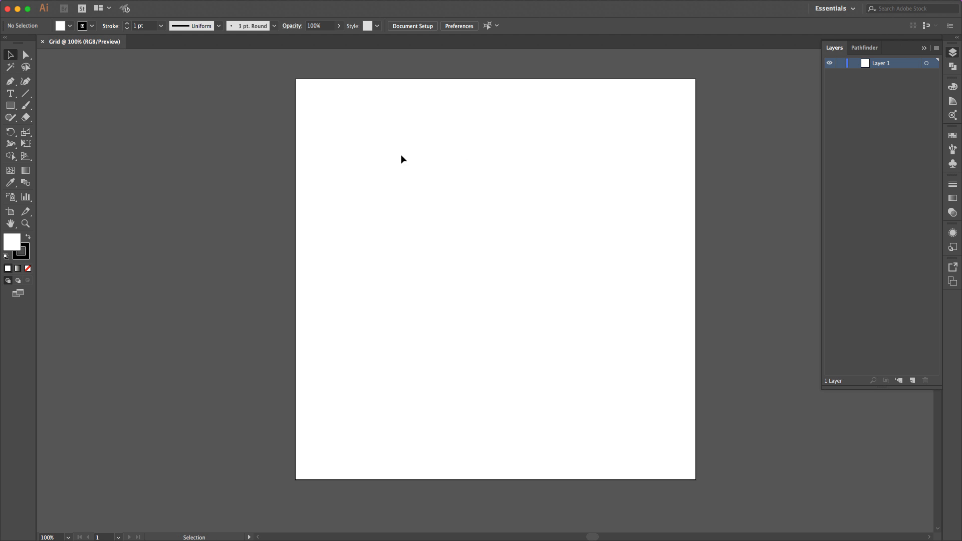
Step: Draw a black rectangle spanning the full 800 × 800 artboard and select it
{"action": "left_click", "coordinate": [11, 105]}
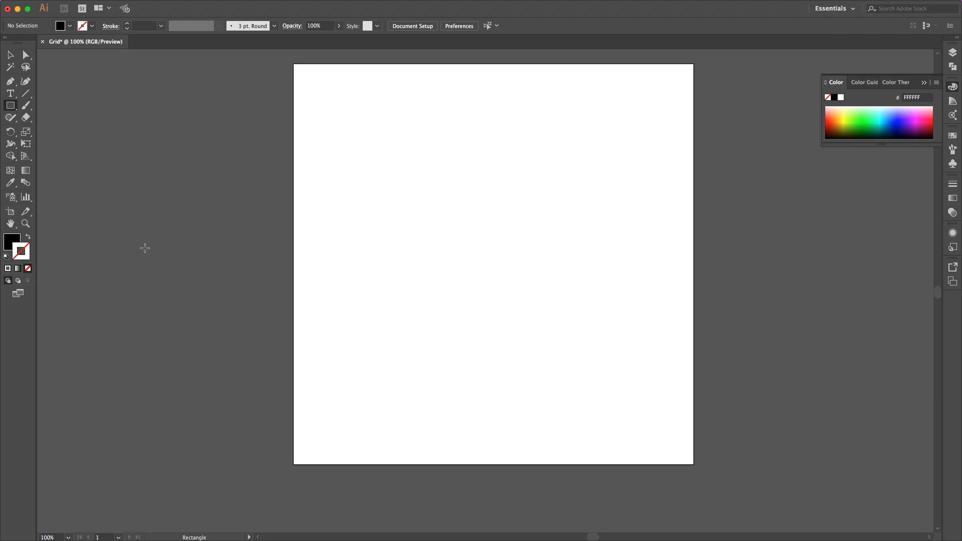
{"action": "mouse_move", "coordinate": [293, 66]}
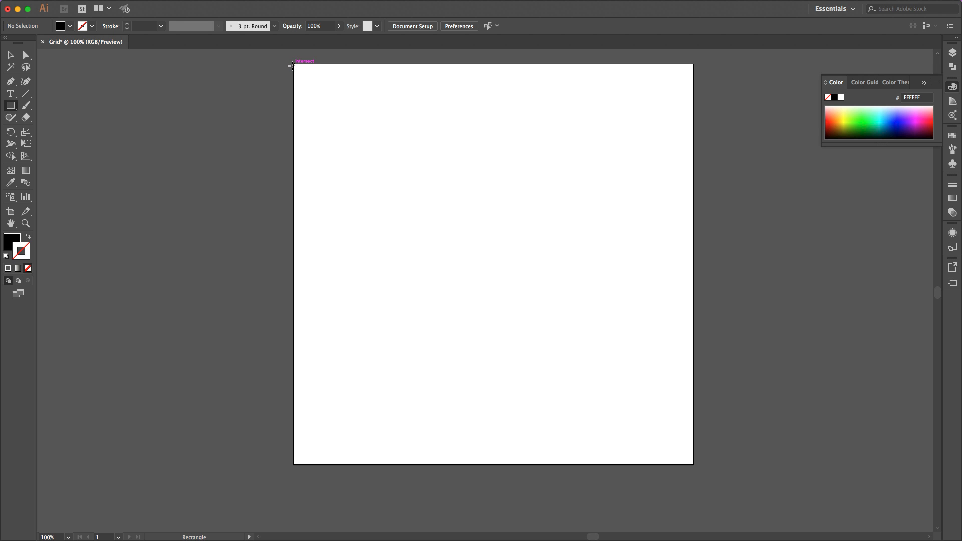
{"action": "left_click_drag", "start_coordinate": [293, 66], "coordinate": [693, 465]}
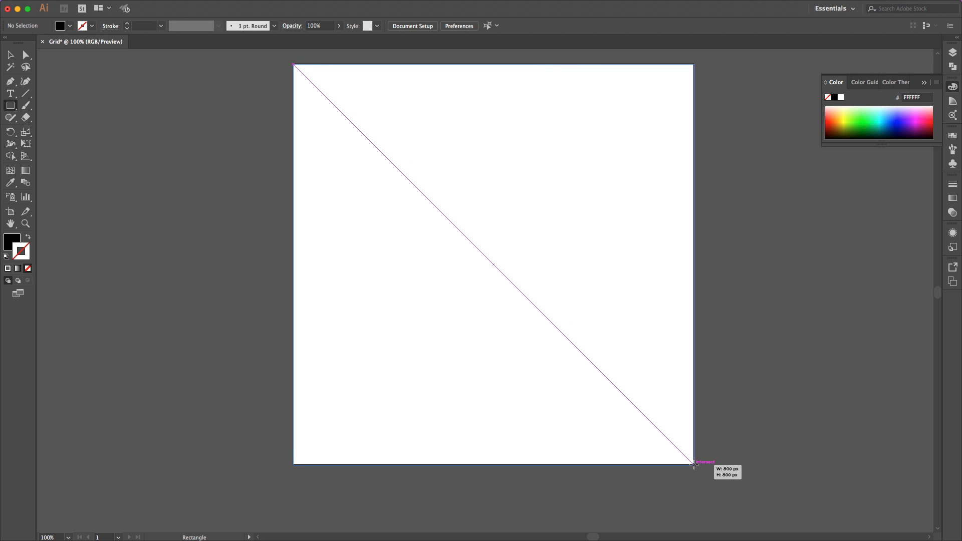
{"action": "left_click_drag", "start_coordinate": [293, 65], "coordinate": [694, 463]}
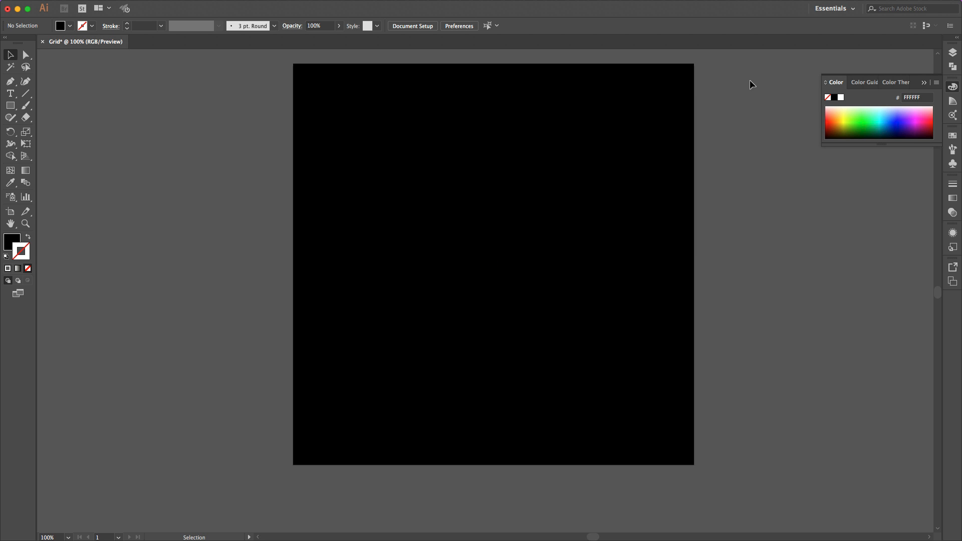
{"action": "left_click", "coordinate": [493, 264]}
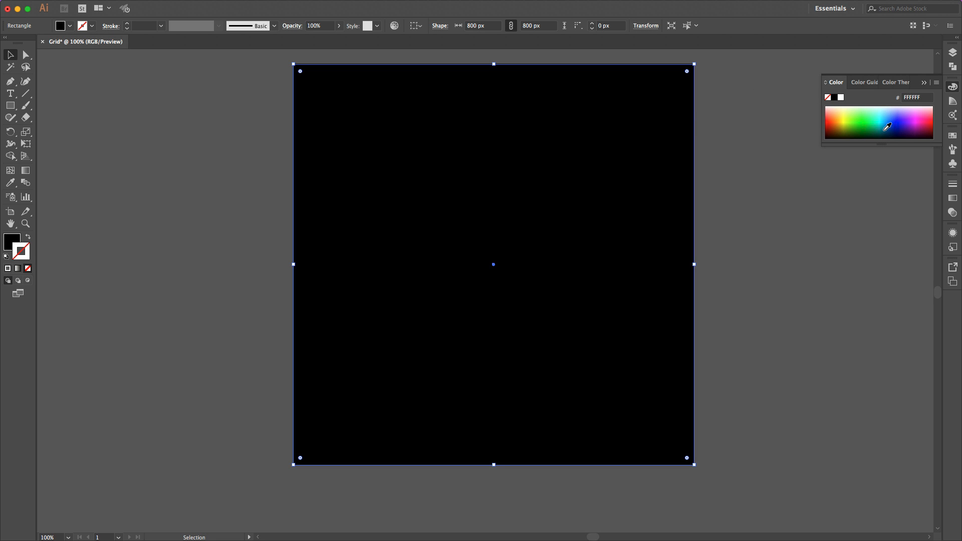
{"action": "mouse_move", "coordinate": [886, 129]}
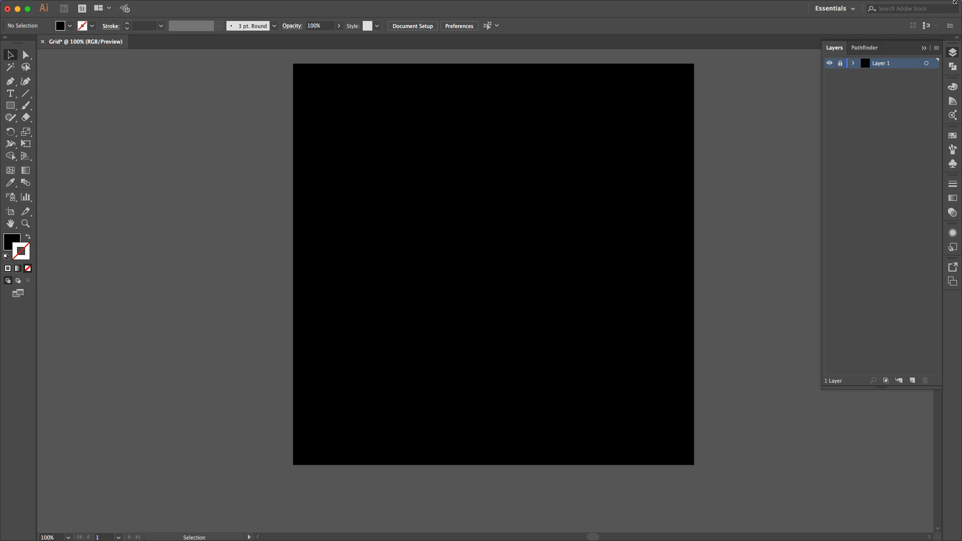
Step: On new Layer 2, draw a 616 px horizontal line near the top with a white 3 pt stroke
{"action": "left_click", "coordinate": [912, 381]}
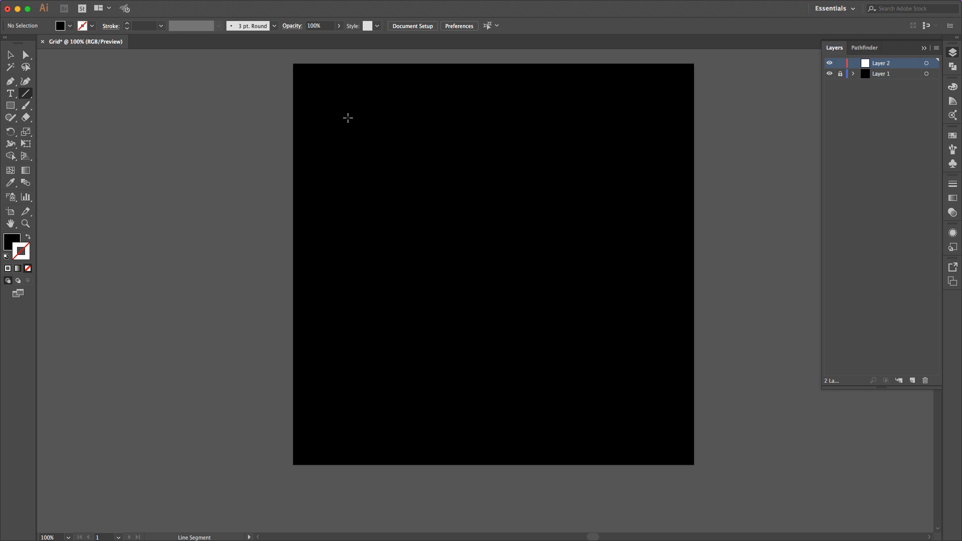
{"action": "left_click_drag", "start_coordinate": [348, 114], "coordinate": [658, 113]}
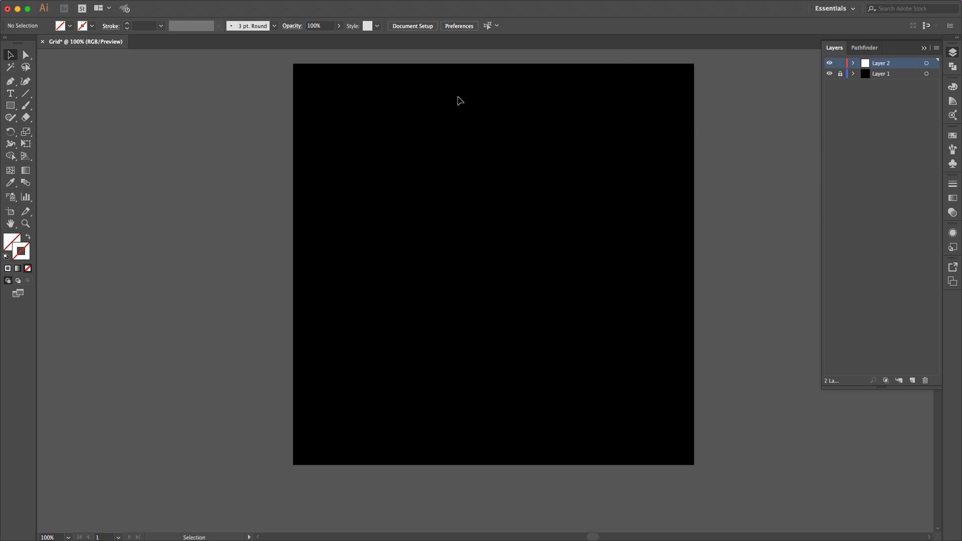
{"action": "left_click_drag", "start_coordinate": [345, 106], "coordinate": [653, 106]}
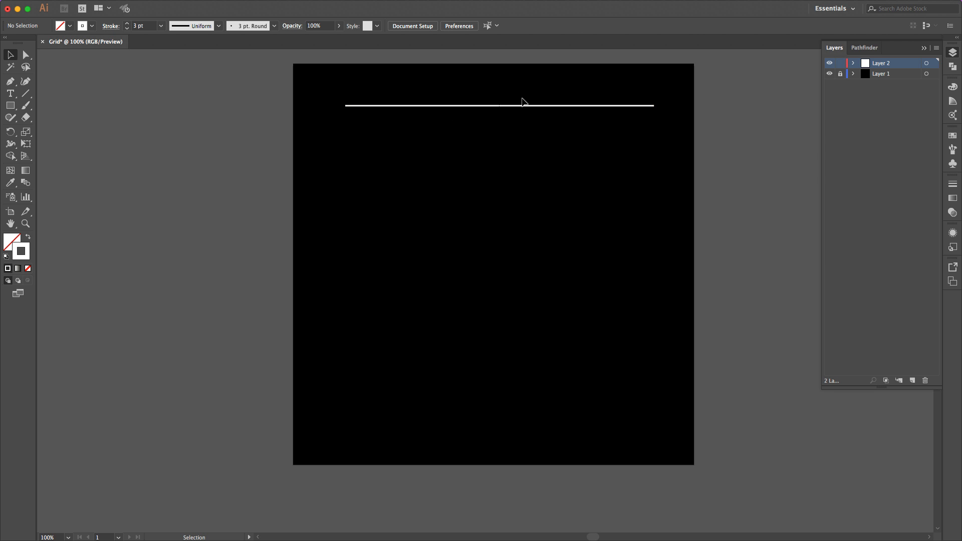
{"action": "left_click", "coordinate": [499, 104]}
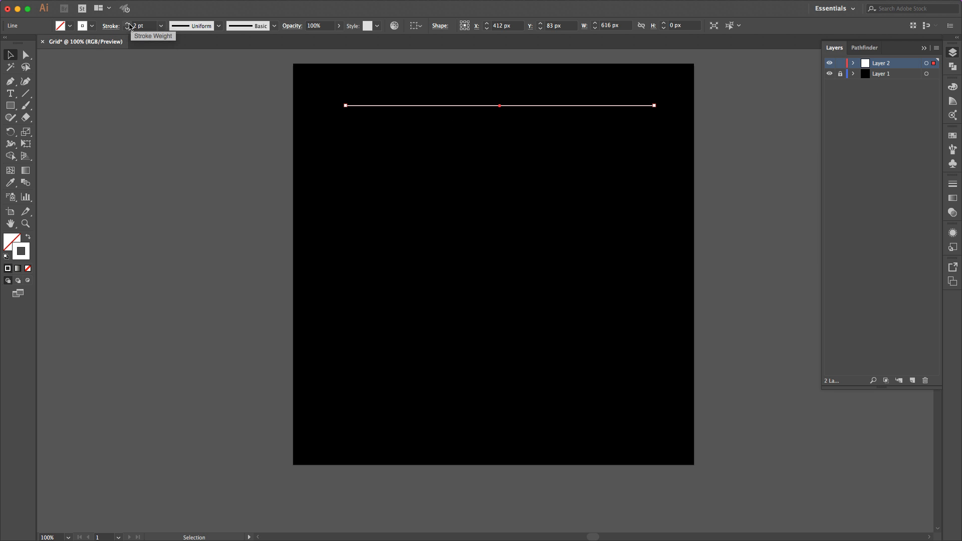
{"action": "left_click", "coordinate": [128, 24]}
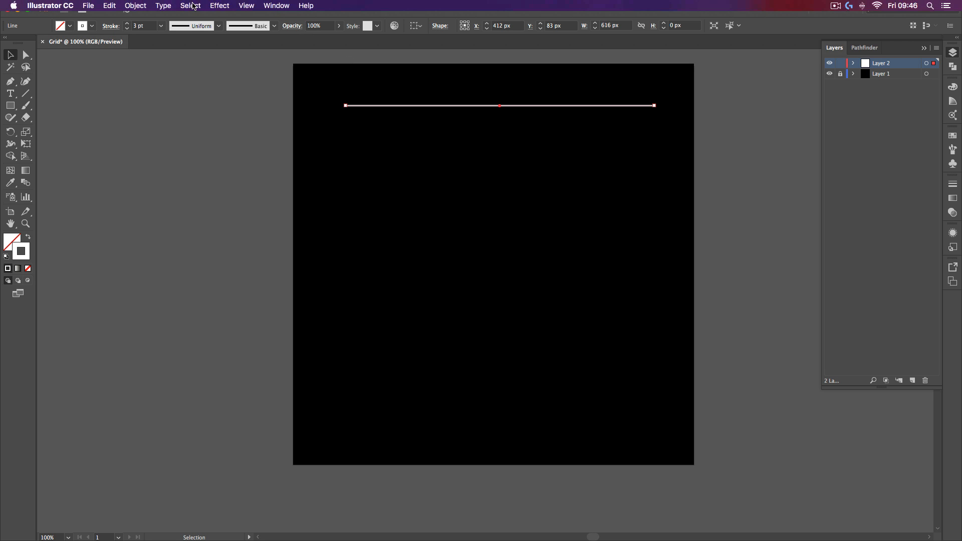
Step: Bring up Effect > Distort & Transform > Transform for the selected white line
{"action": "left_click", "coordinate": [135, 6]}
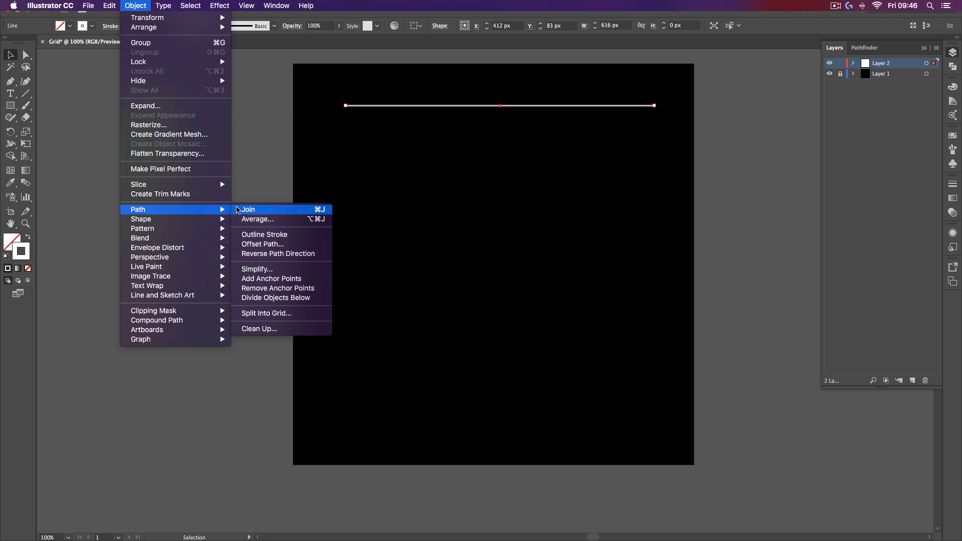
{"action": "left_click", "coordinate": [190, 5]}
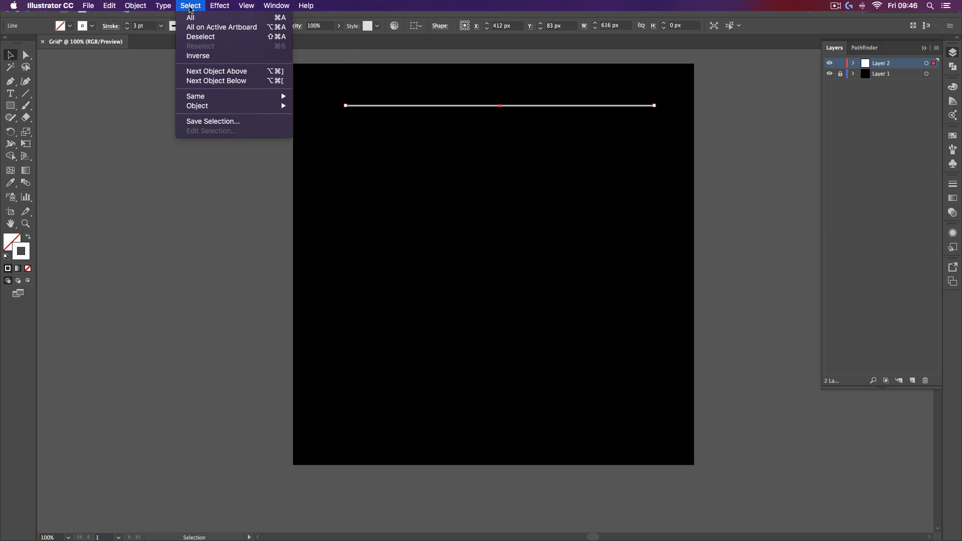
{"action": "left_click", "coordinate": [219, 5]}
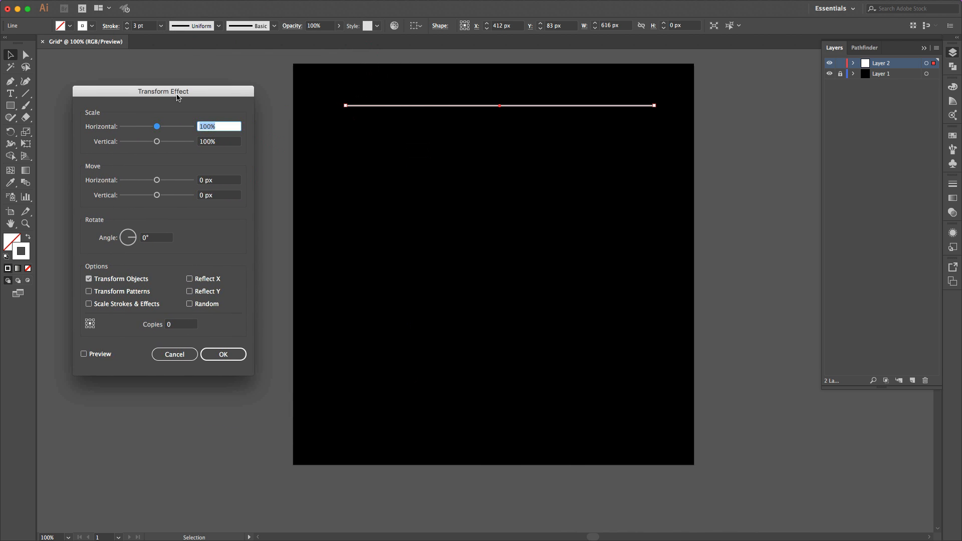
Step: Enter an initial copy count and drag the vertical move slider to space the copies
{"action": "left_click_drag", "start_coordinate": [163, 90], "coordinate": [194, 63]}
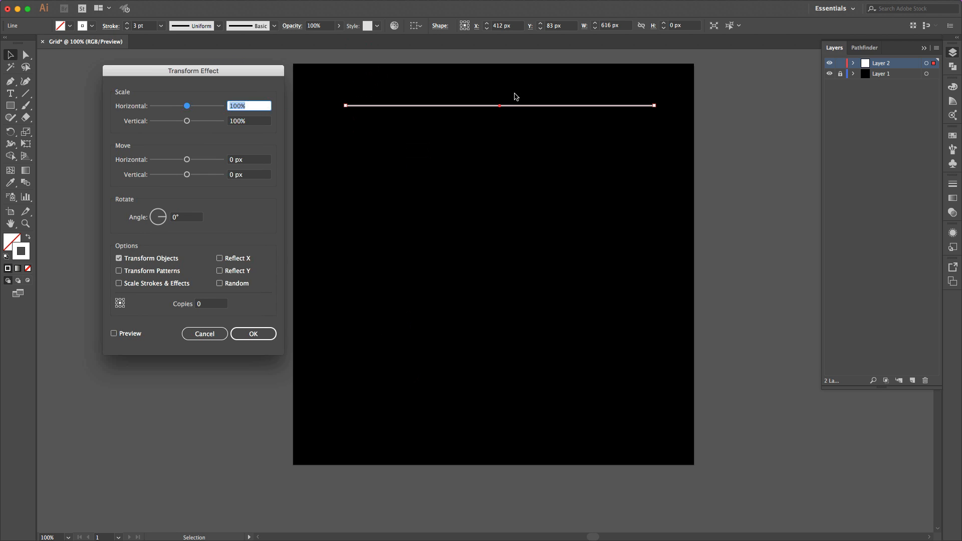
{"action": "mouse_move", "coordinate": [193, 83]}
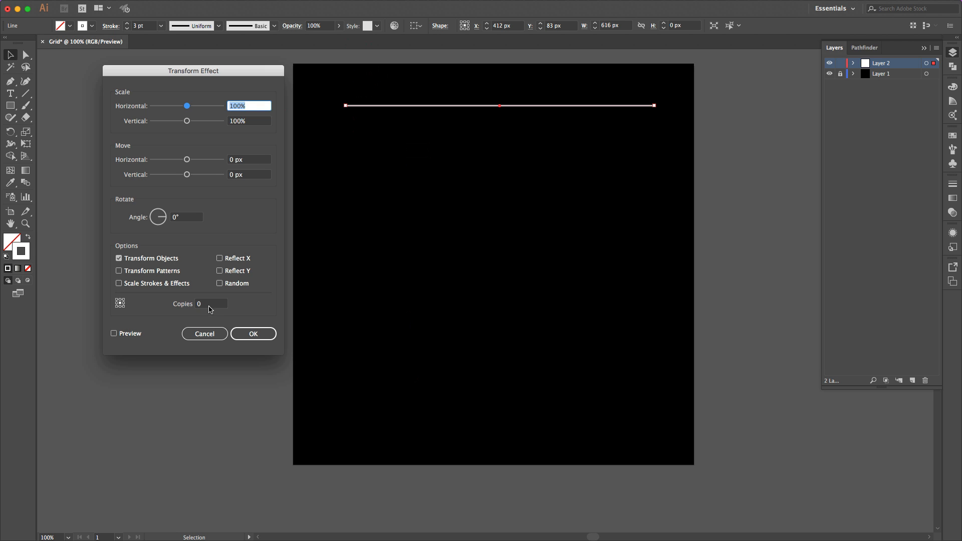
{"action": "left_click", "coordinate": [211, 304]}
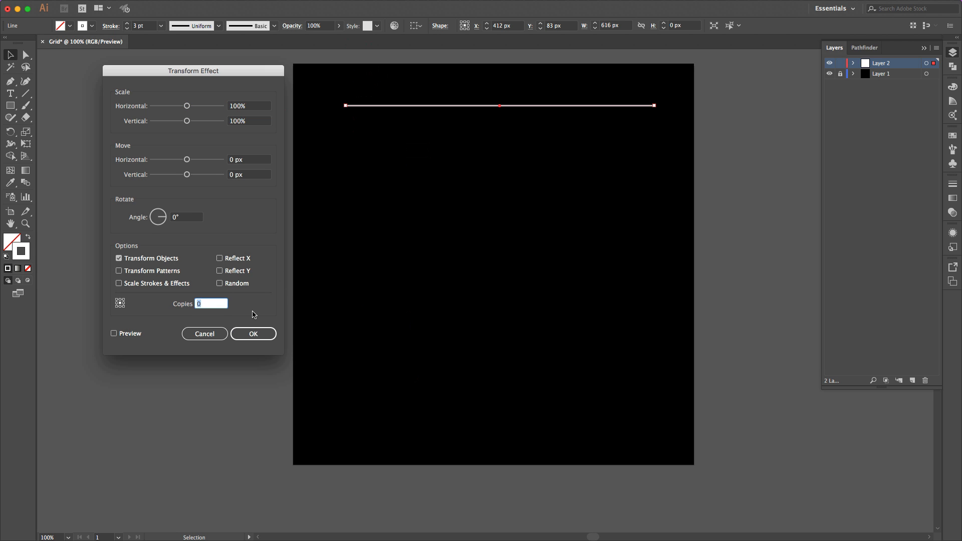
{"action": "type", "text": "12"}
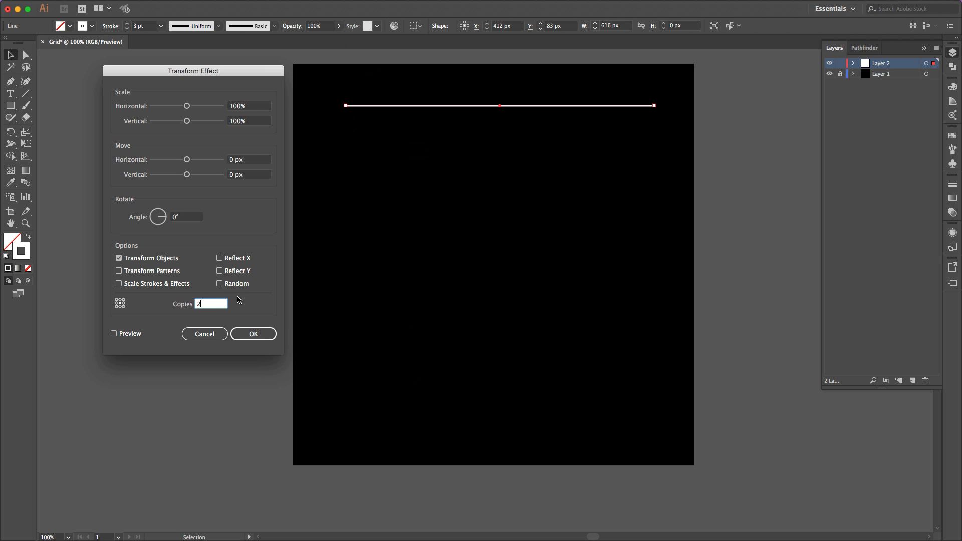
{"action": "type", "text": "0"}
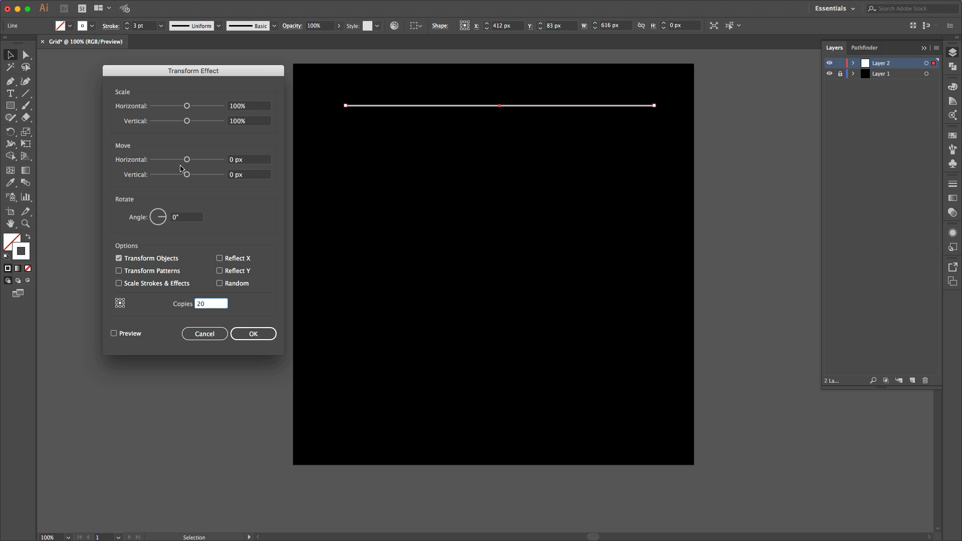
{"action": "left_click", "coordinate": [114, 334]}
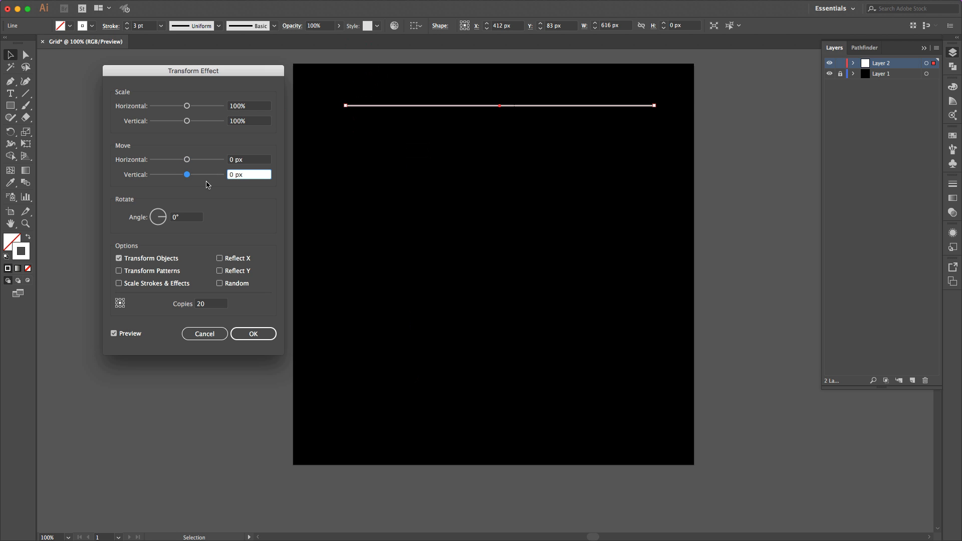
{"action": "left_click_drag", "start_coordinate": [187, 175], "coordinate": [202, 174]}
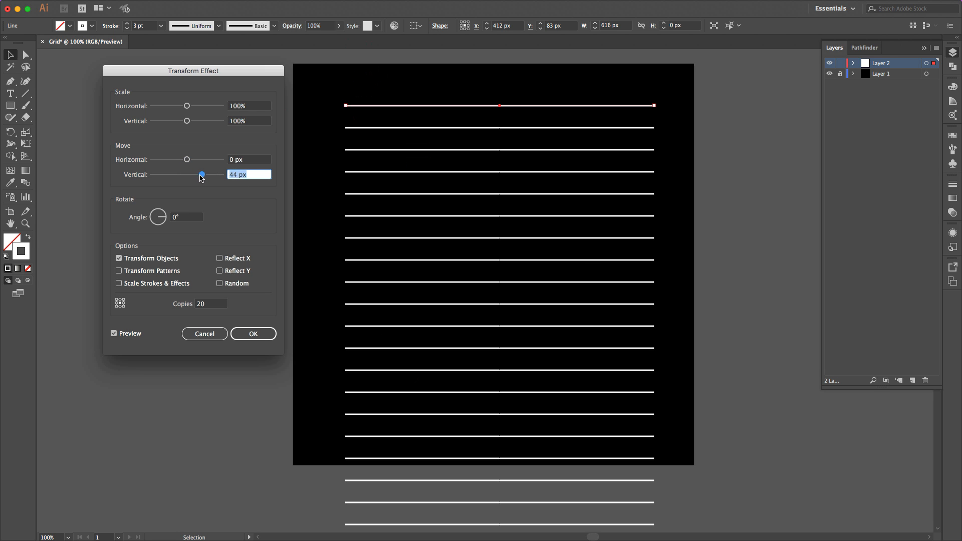
{"action": "left_click_drag", "start_coordinate": [202, 175], "coordinate": [197, 175]}
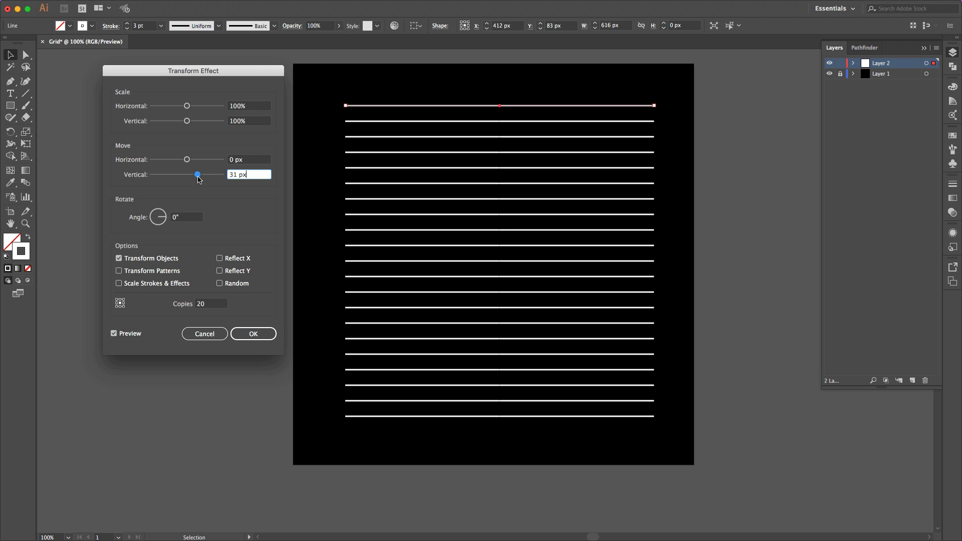
{"action": "left_click_drag", "start_coordinate": [197, 174], "coordinate": [195, 175]}
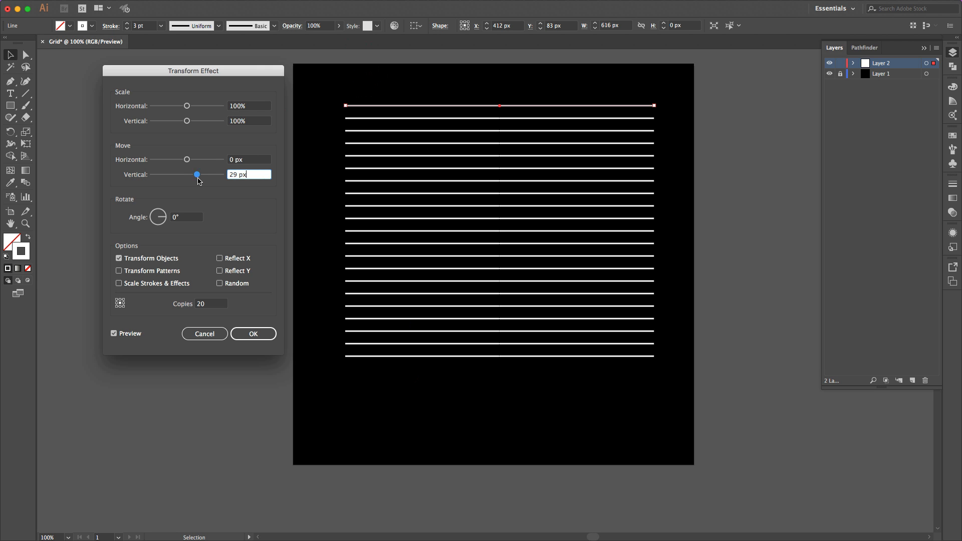
{"action": "left_click_drag", "start_coordinate": [195, 175], "coordinate": [199, 175]}
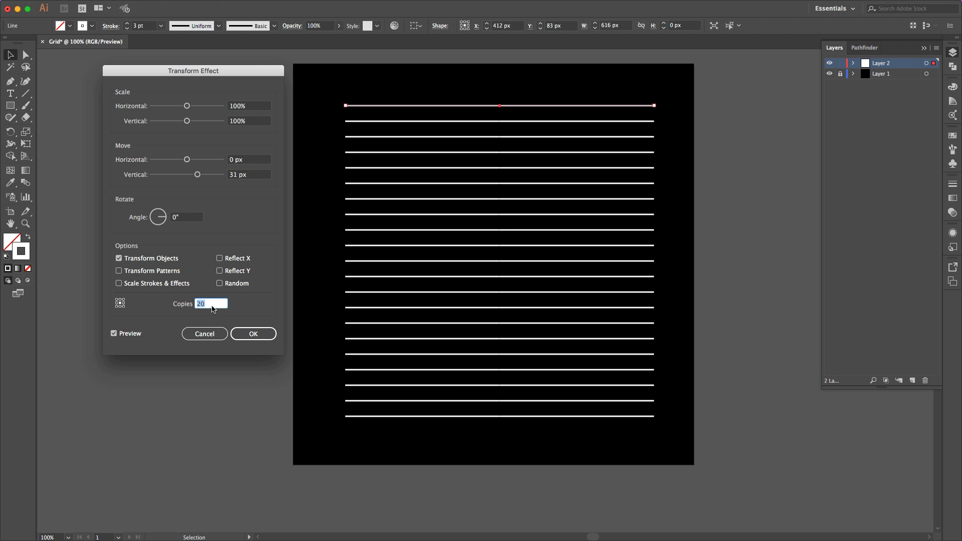
Step: Set Copies to 25, fine-tune the vertical move to 26 px, and apply
{"action": "type", "text": "2"}
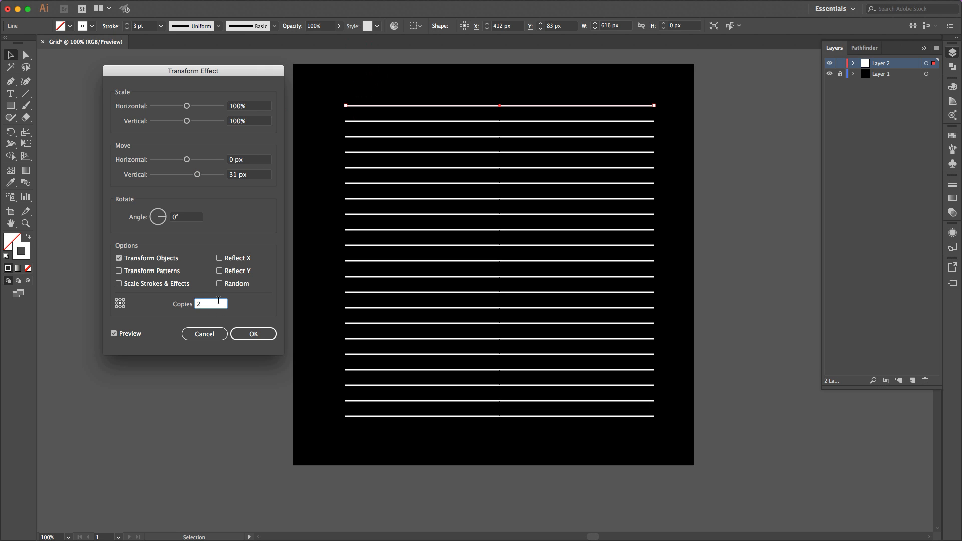
{"action": "type", "text": "25"}
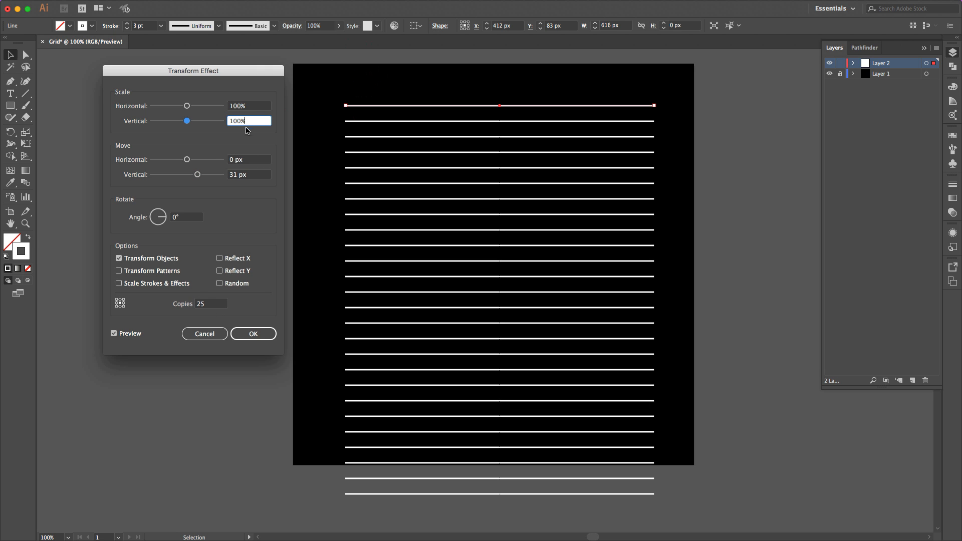
{"action": "left_click_drag", "start_coordinate": [198, 175], "coordinate": [193, 174]}
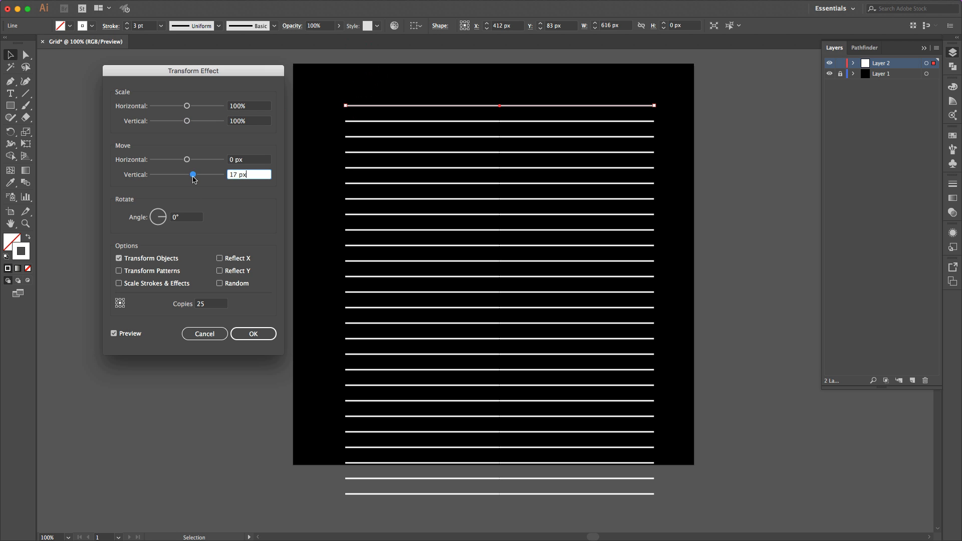
{"action": "left_click_drag", "start_coordinate": [193, 175], "coordinate": [197, 174]}
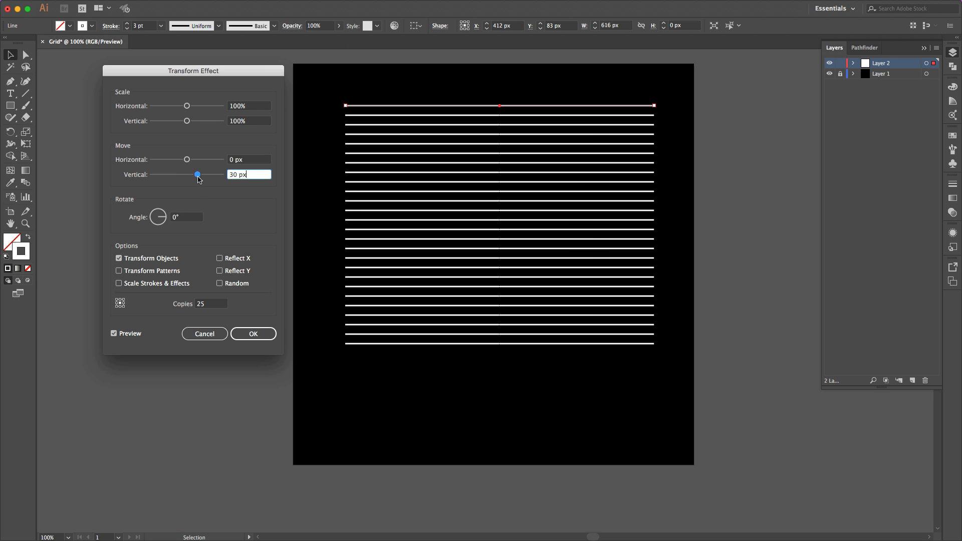
{"action": "left_click_drag", "start_coordinate": [196, 175], "coordinate": [194, 175]}
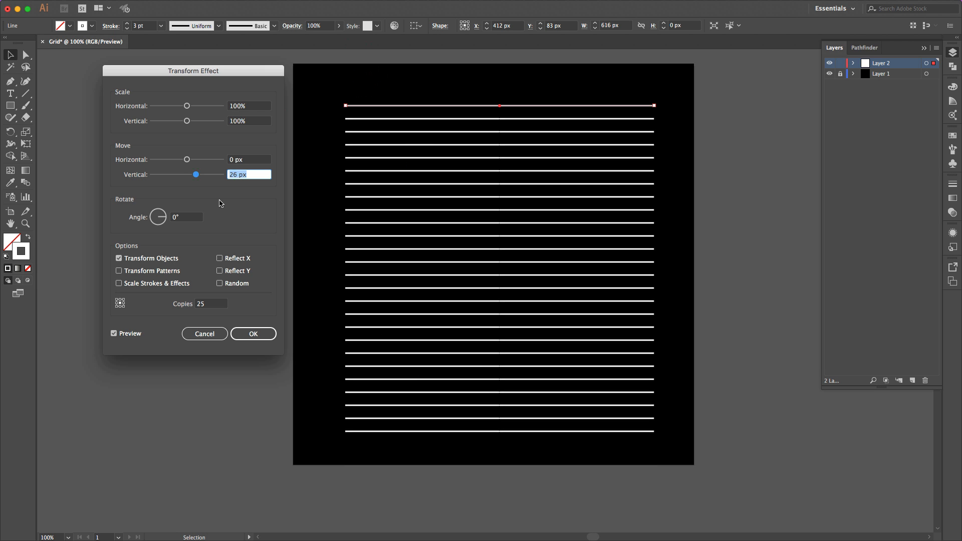
{"action": "mouse_move", "coordinate": [306, 207]}
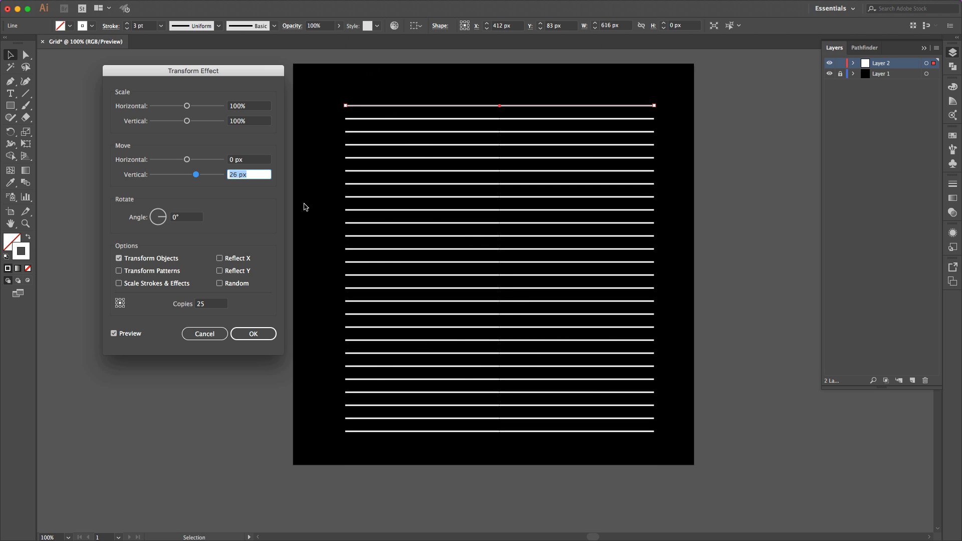
{"action": "mouse_move", "coordinate": [457, 366]}
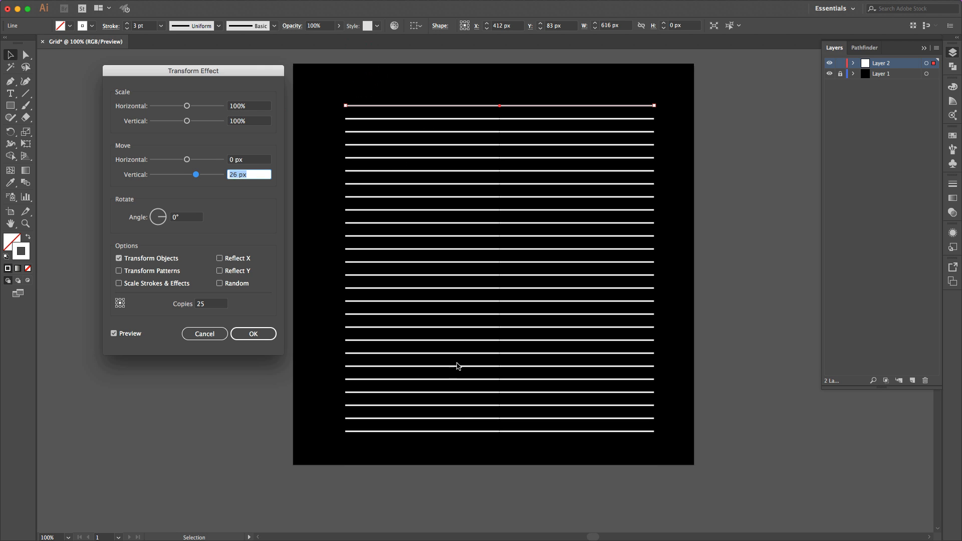
{"action": "mouse_move", "coordinate": [525, 182]}
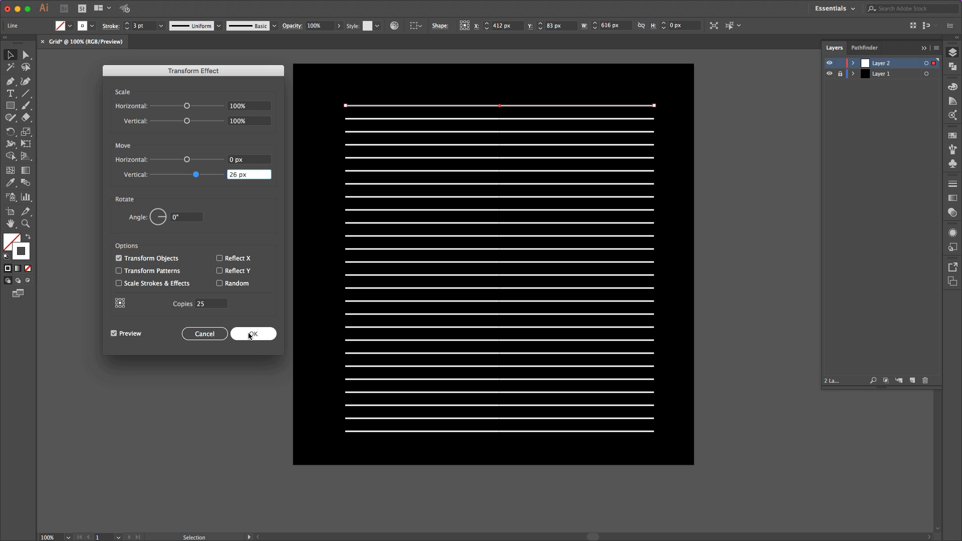
{"action": "left_click", "coordinate": [252, 333]}
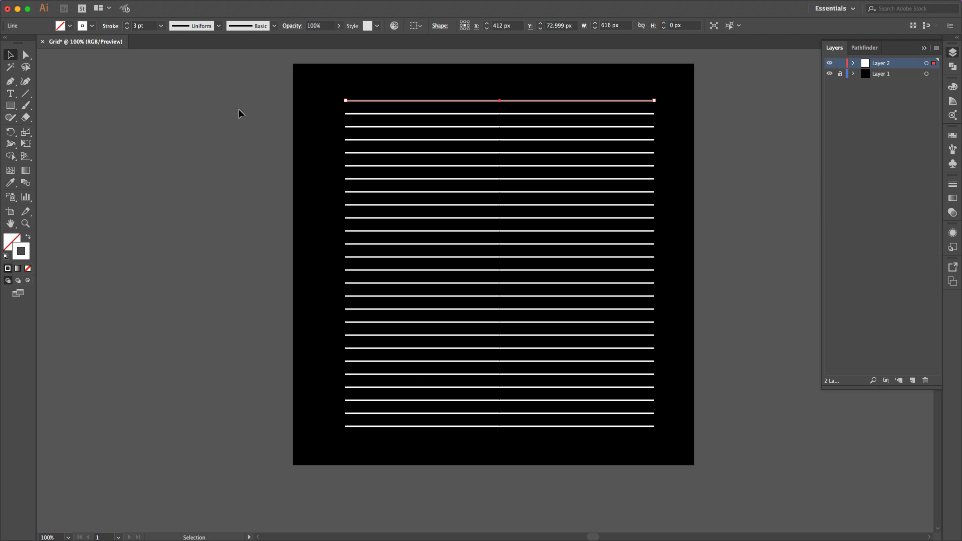
{"action": "mouse_move", "coordinate": [387, 113]}
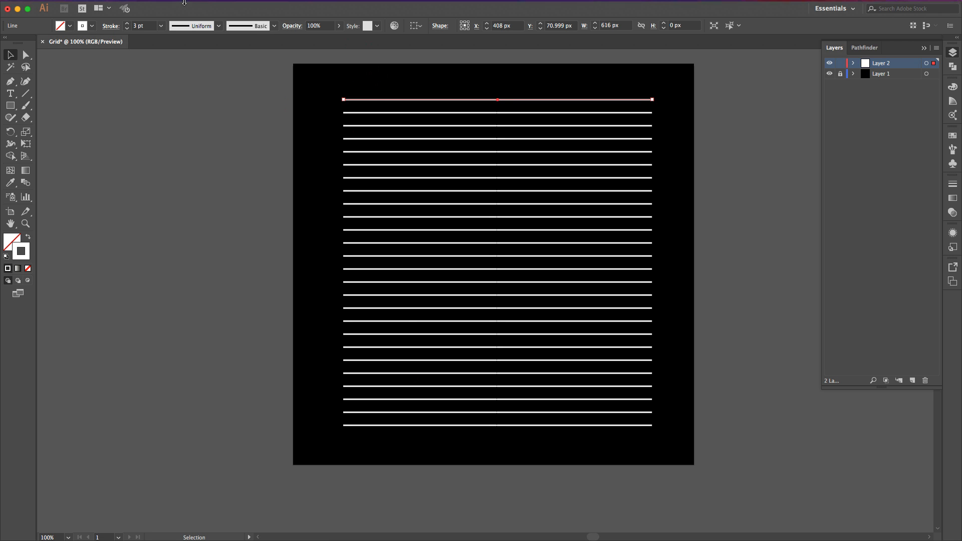
Step: Align the line stack to the artboard's horizontal centre
{"action": "left_click", "coordinate": [135, 5]}
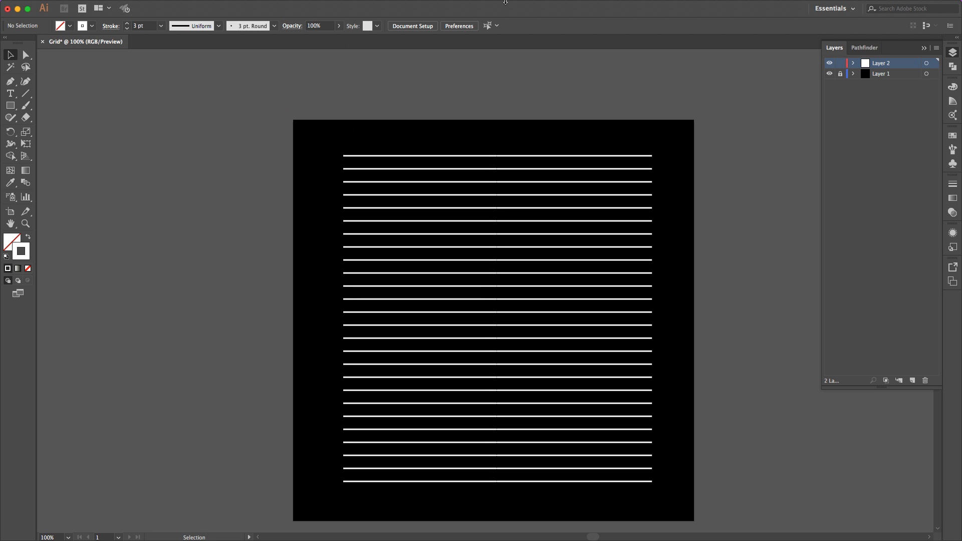
Step: Reselect the line group and open the Object menu for Envelope Distort > Make with Mesh
{"action": "left_click", "coordinate": [219, 5]}
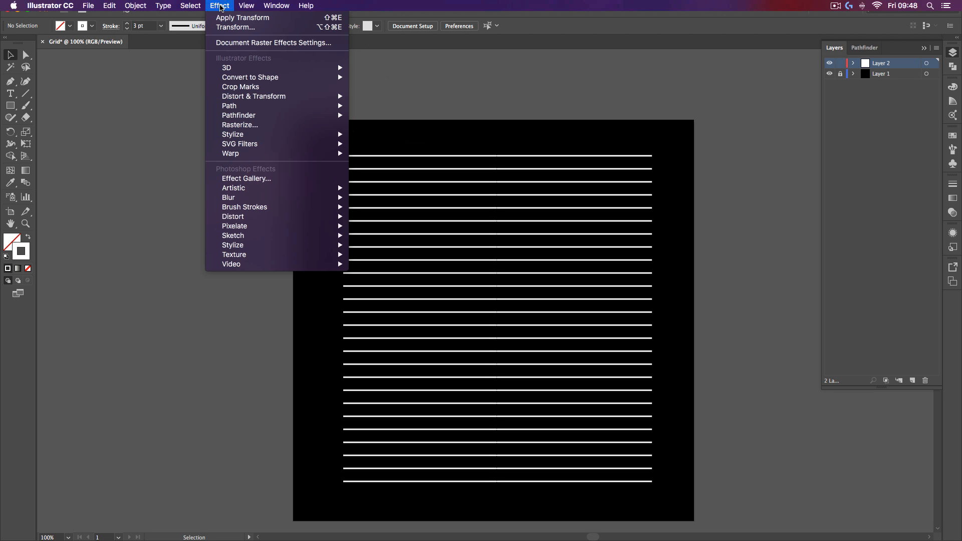
{"action": "left_click", "coordinate": [135, 5]}
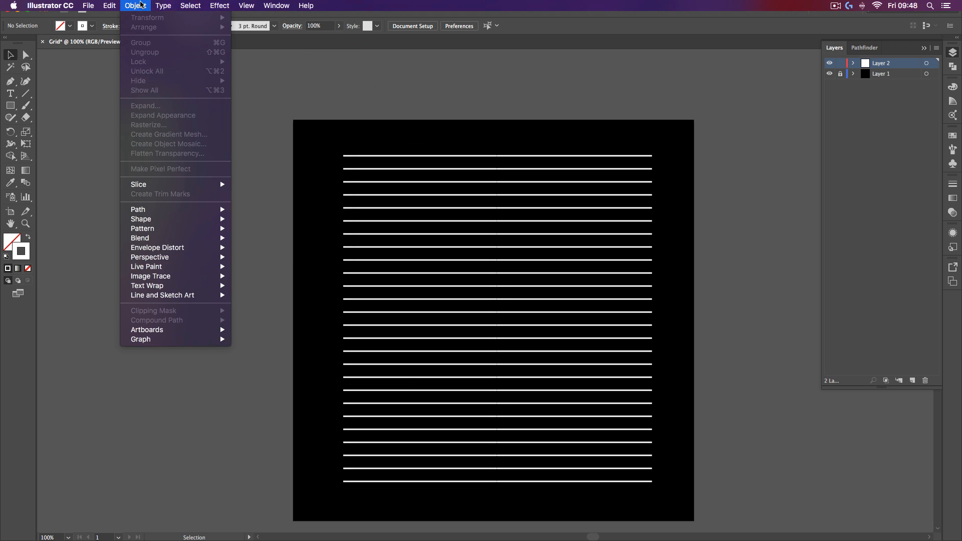
{"action": "mouse_move", "coordinate": [167, 238]}
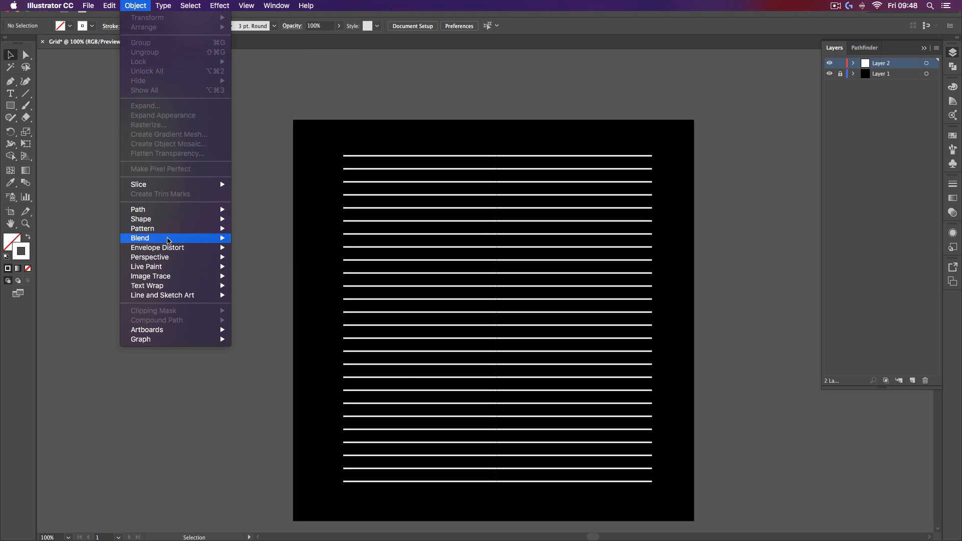
{"action": "mouse_move", "coordinate": [174, 266]}
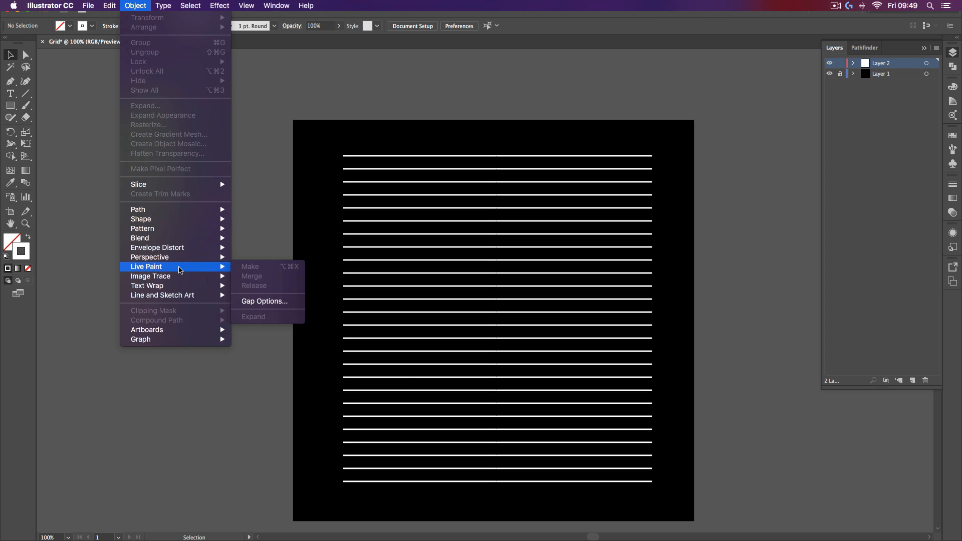
{"action": "mouse_move", "coordinate": [181, 268]}
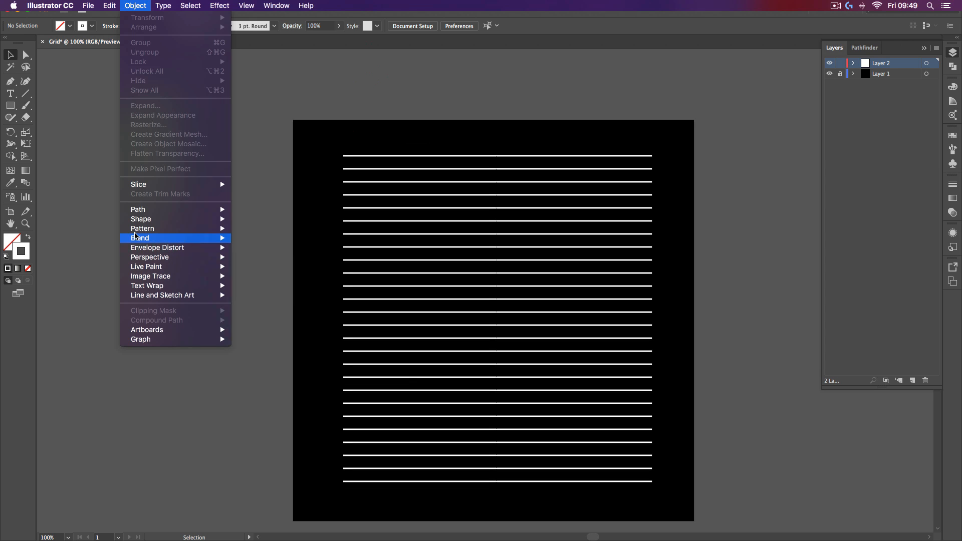
{"action": "mouse_move", "coordinate": [138, 210]}
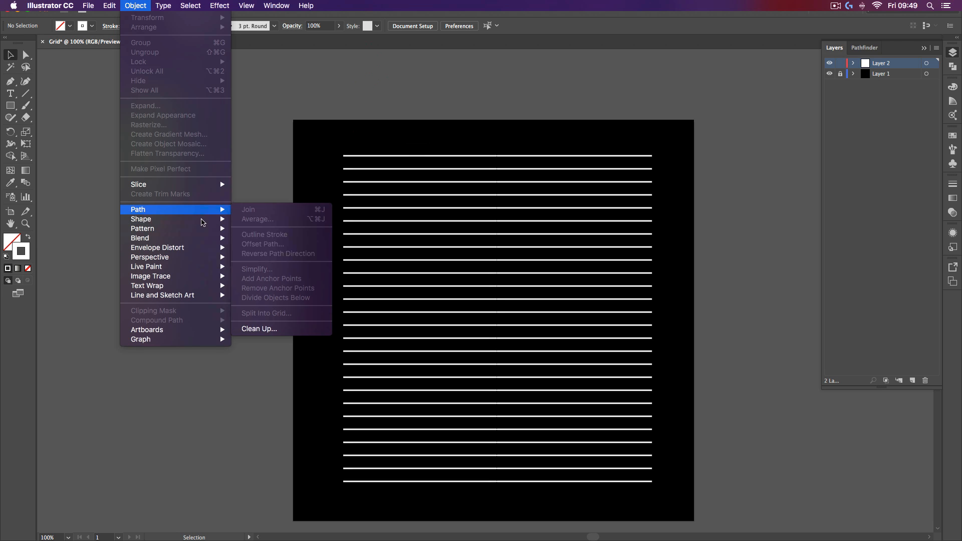
{"action": "mouse_move", "coordinate": [157, 247]}
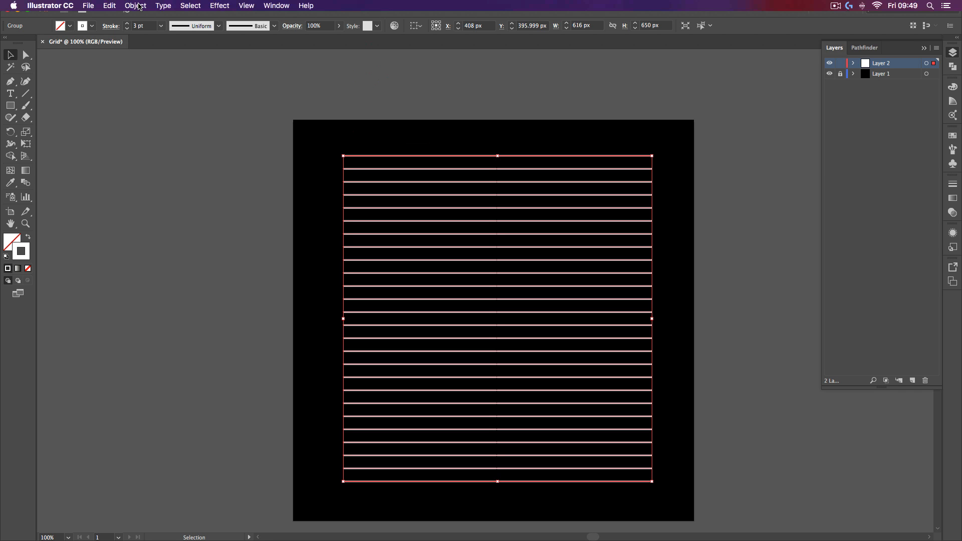
{"action": "left_click", "coordinate": [135, 6]}
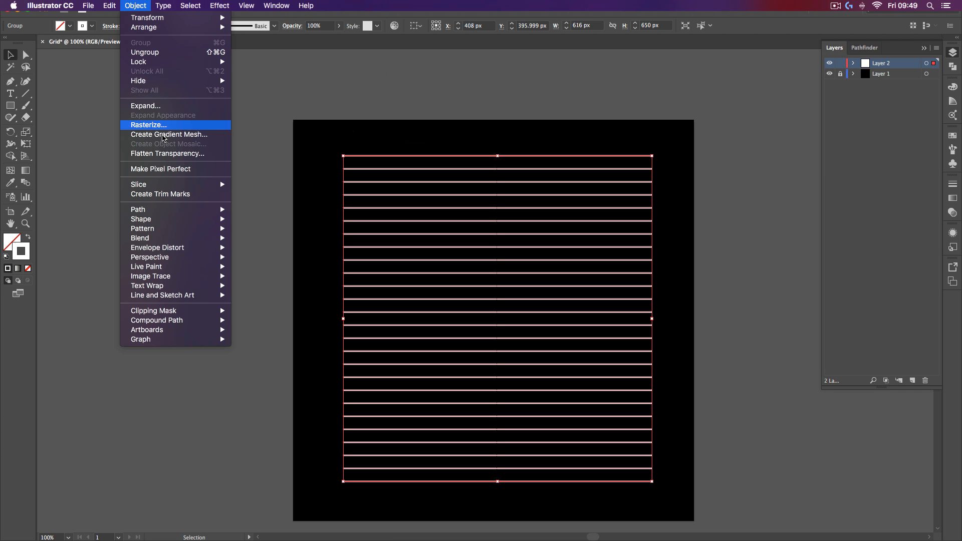
{"action": "mouse_move", "coordinate": [157, 247]}
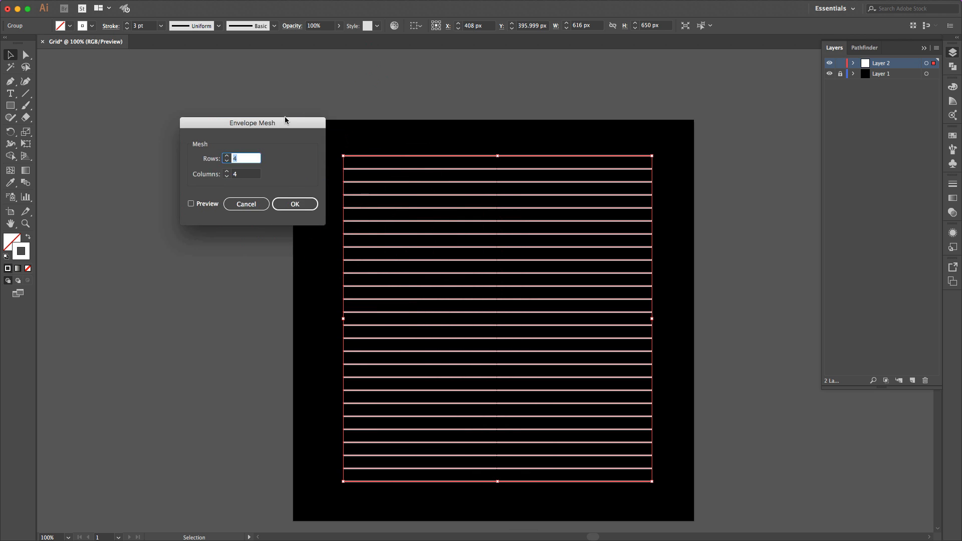
Step: Preview and apply a 4-row, 4-column envelope mesh to the white lines
{"action": "left_click_drag", "start_coordinate": [252, 123], "coordinate": [196, 105]}
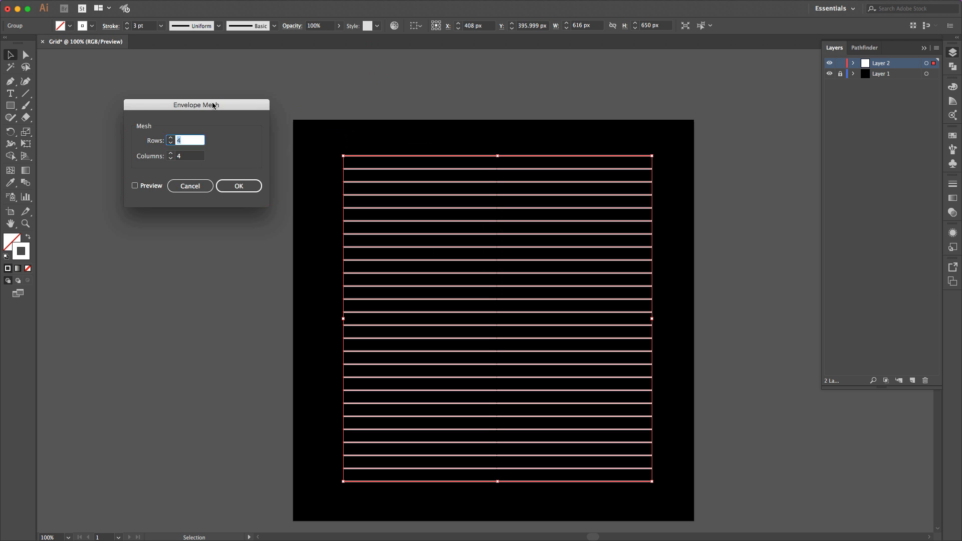
{"action": "left_click_drag", "start_coordinate": [196, 105], "coordinate": [205, 119]}
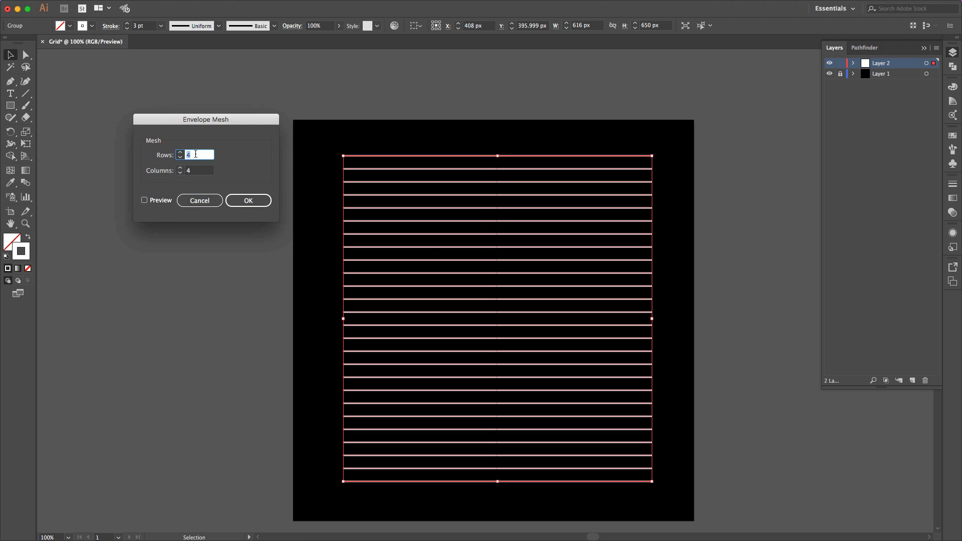
{"action": "left_click", "coordinate": [145, 200]}
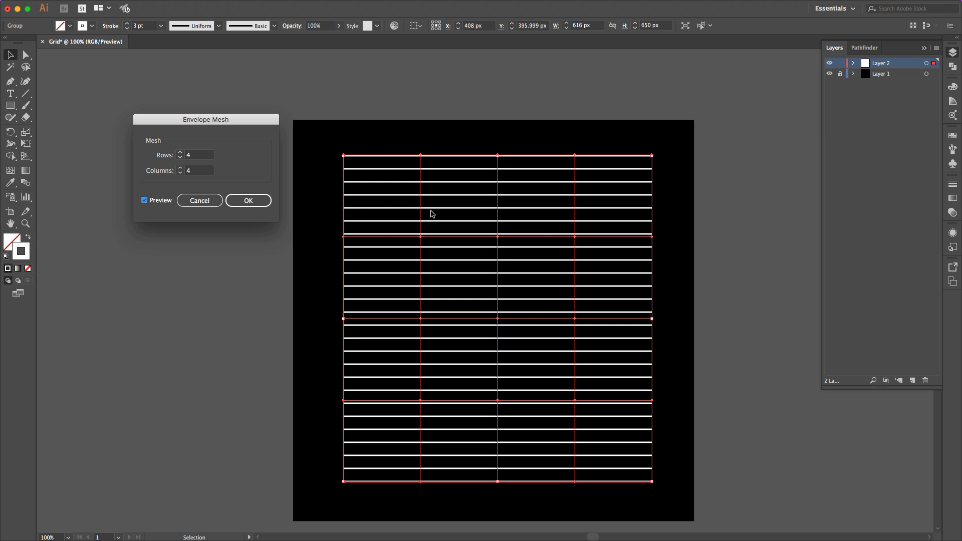
{"action": "mouse_move", "coordinate": [423, 241]}
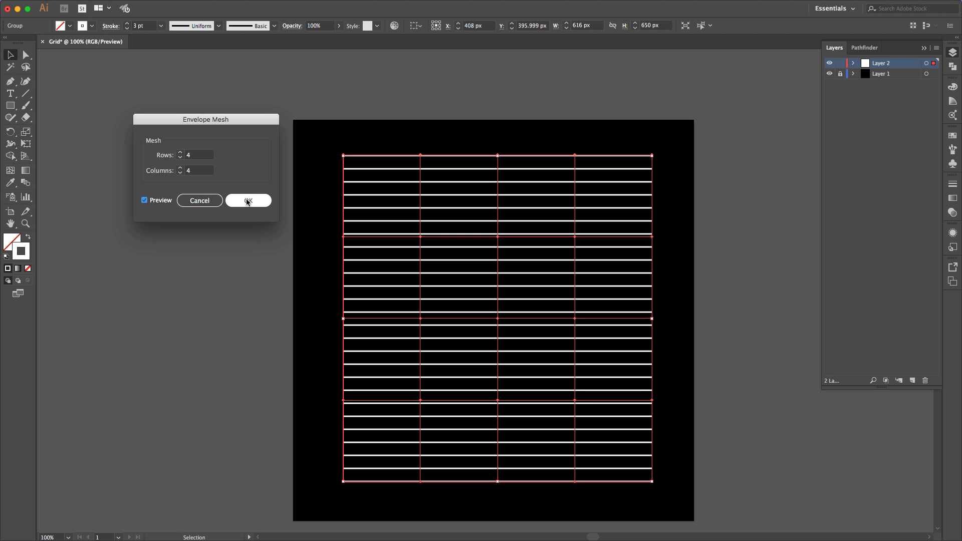
{"action": "left_click", "coordinate": [248, 200]}
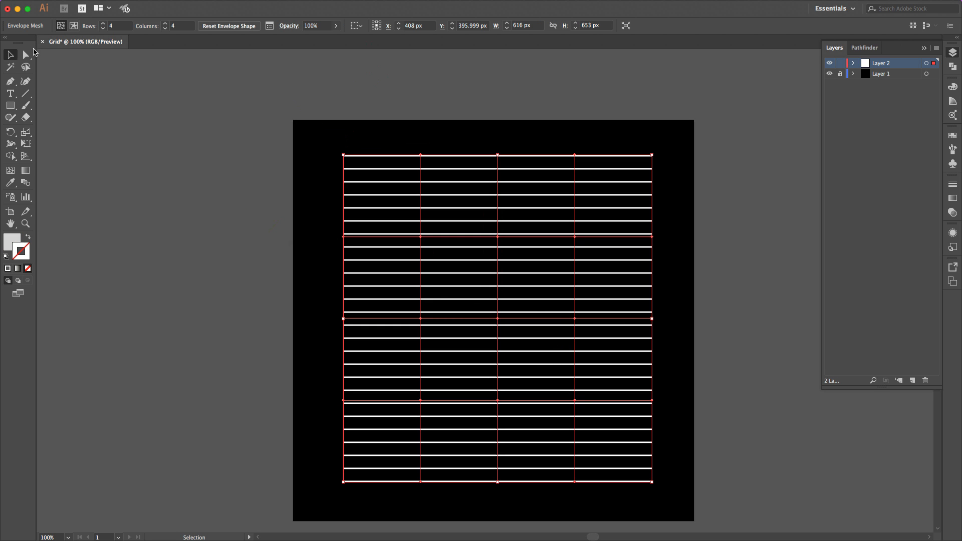
Step: Drag mesh points with Direct Selection to add a top dip and a bottom-right bump
{"action": "left_click", "coordinate": [25, 55]}
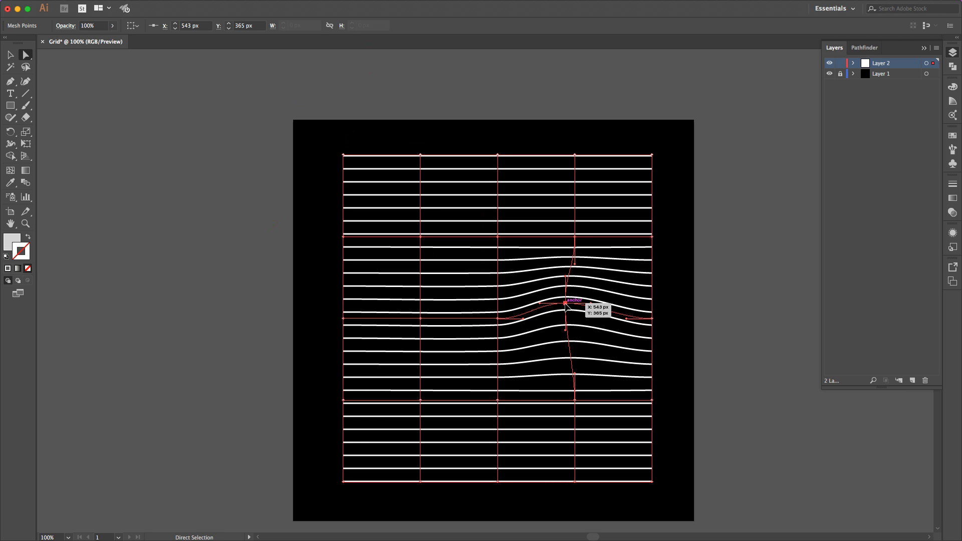
{"action": "left_click_drag", "start_coordinate": [565, 306], "coordinate": [574, 301]}
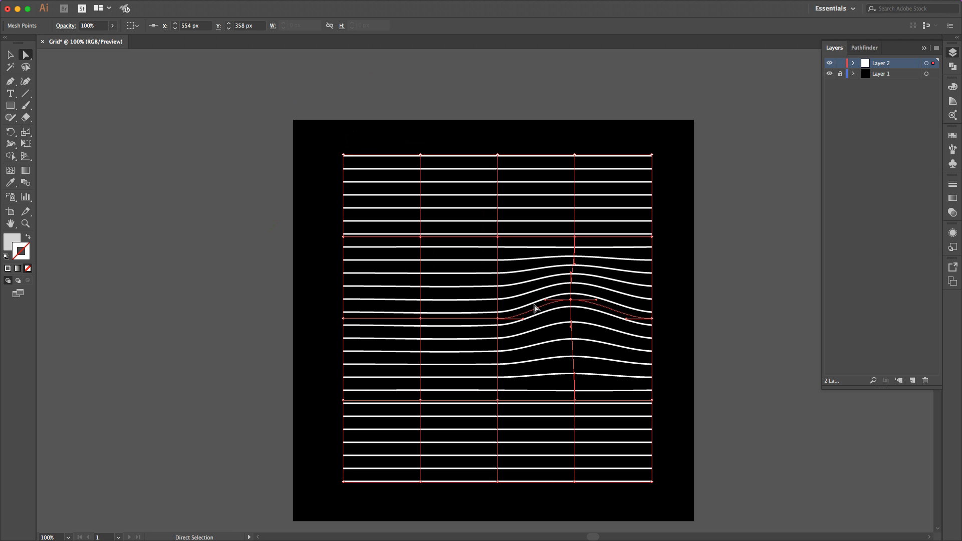
{"action": "left_click_drag", "start_coordinate": [533, 307], "coordinate": [424, 393]}
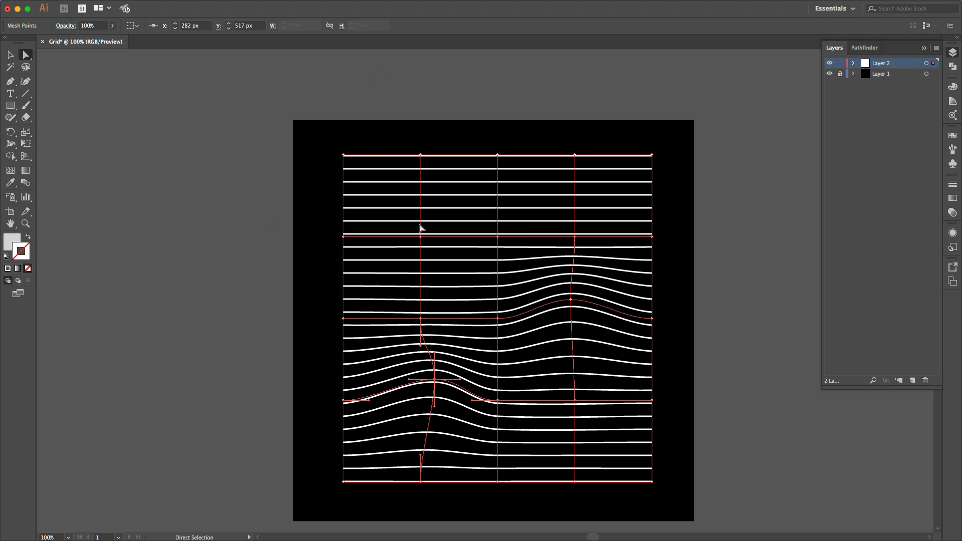
{"action": "left_click_drag", "start_coordinate": [422, 238], "coordinate": [454, 248]}
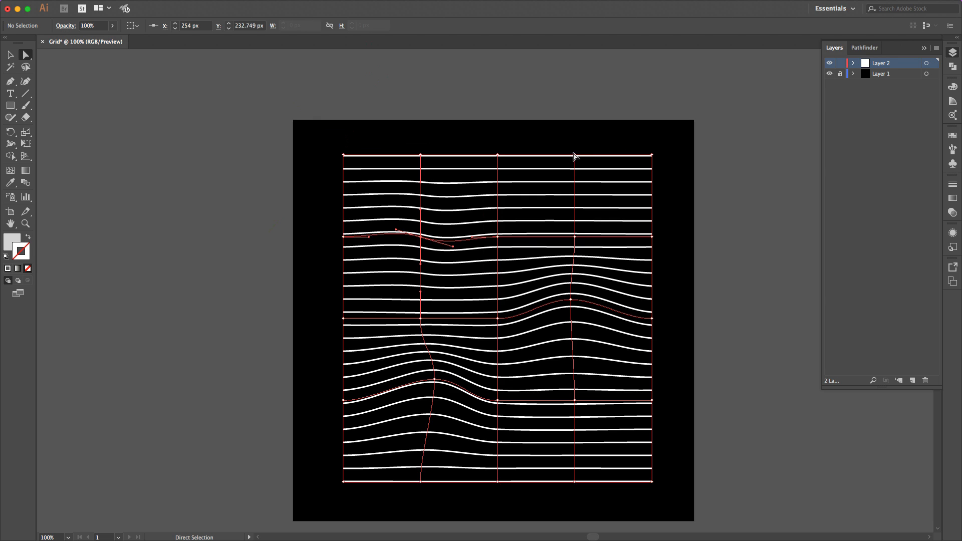
{"action": "left_click_drag", "start_coordinate": [574, 158], "coordinate": [574, 166]}
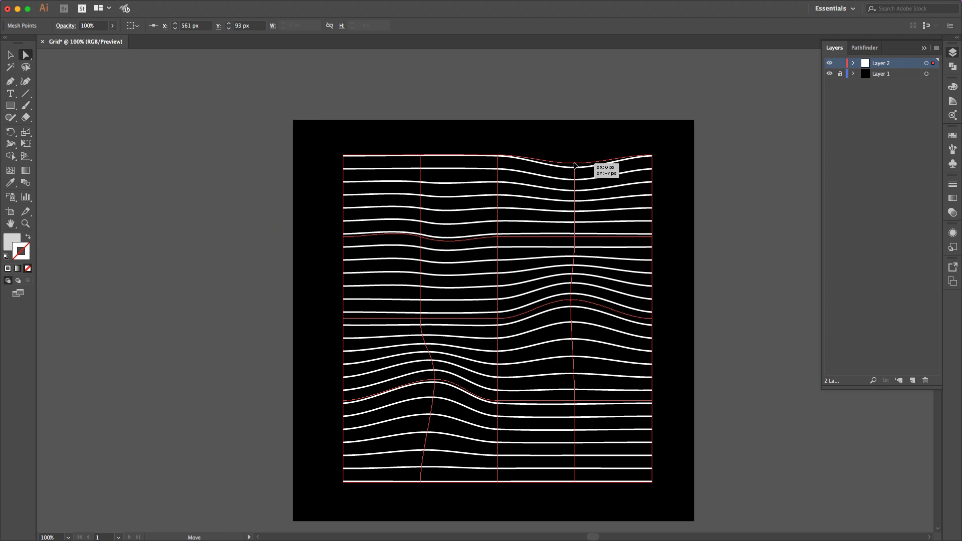
{"action": "left_click_drag", "start_coordinate": [573, 166], "coordinate": [577, 468]}
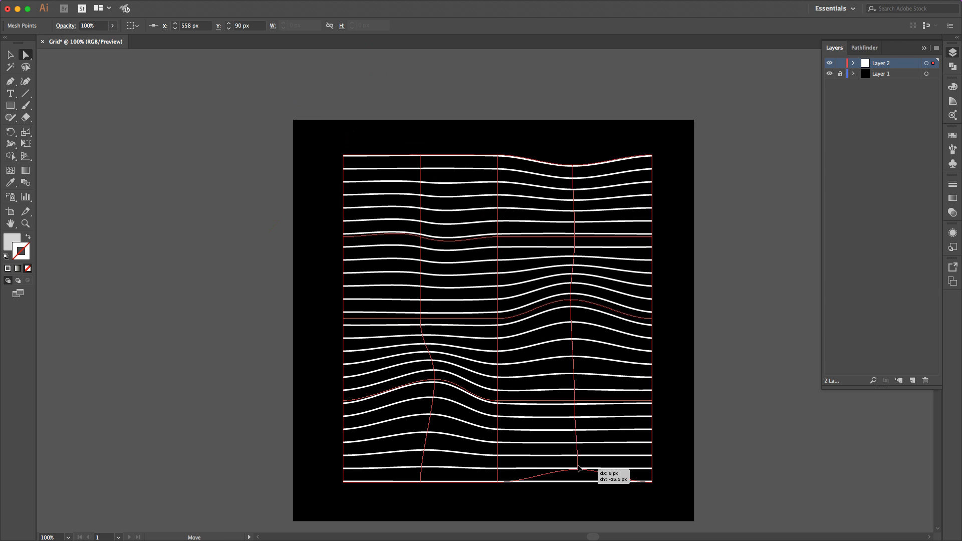
{"action": "left_click_drag", "start_coordinate": [576, 467], "coordinate": [577, 451]}
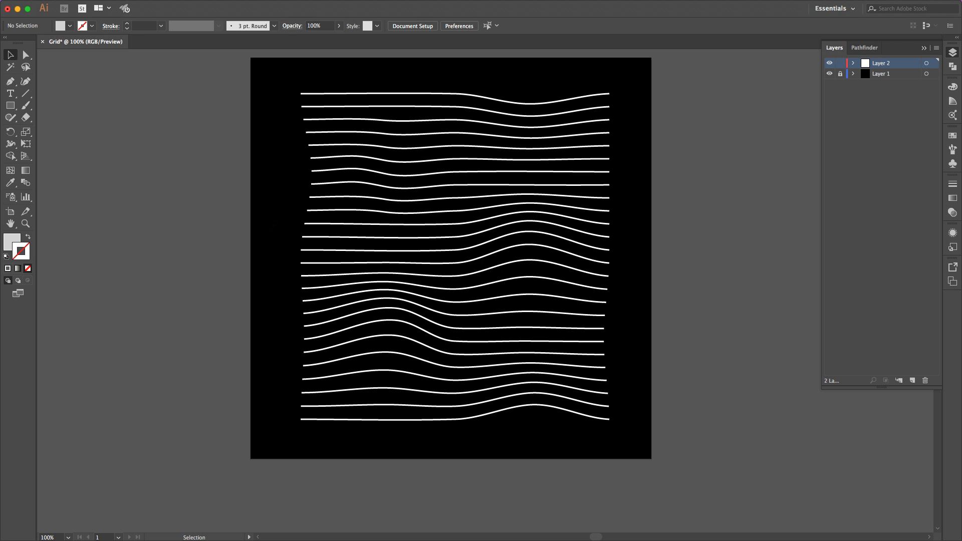
{"action": "mouse_move", "coordinate": [336, 73]}
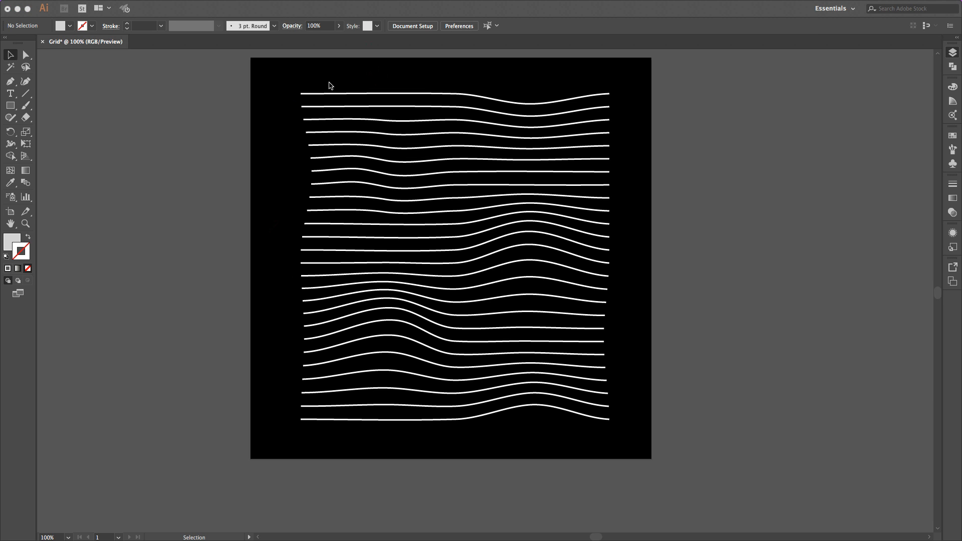
{"action": "mouse_move", "coordinate": [329, 98]}
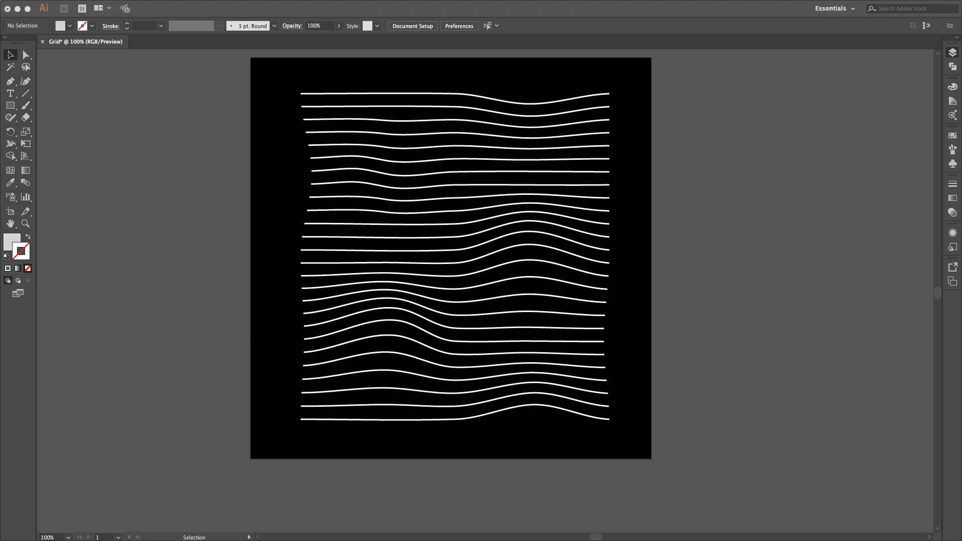
{"action": "mouse_move", "coordinate": [399, 155]}
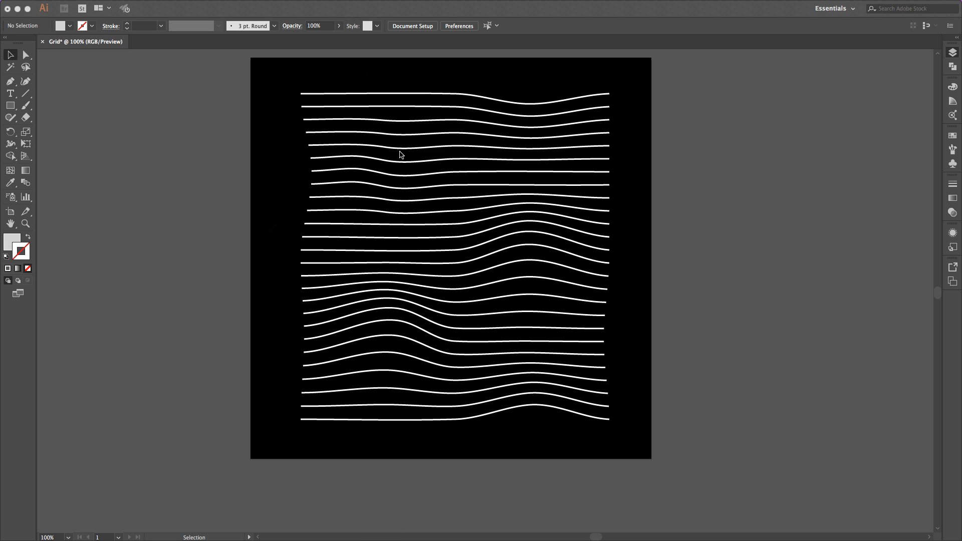
{"action": "mouse_move", "coordinate": [478, 100]}
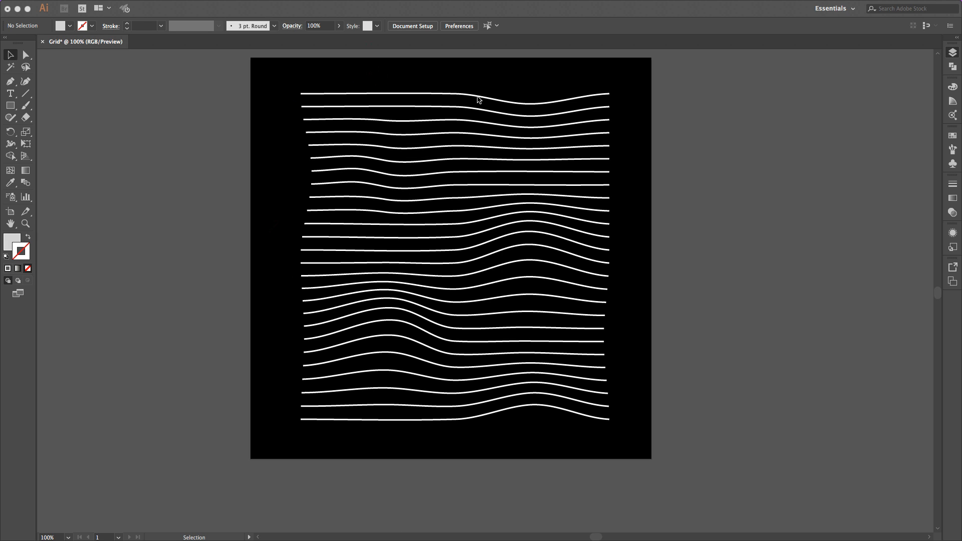
{"action": "mouse_move", "coordinate": [423, 112]}
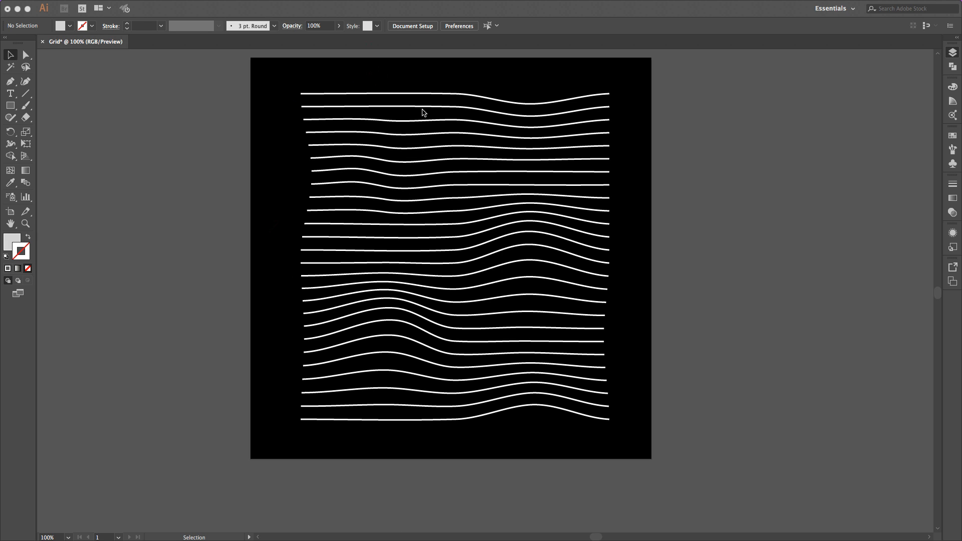
{"action": "mouse_move", "coordinate": [542, 120]}
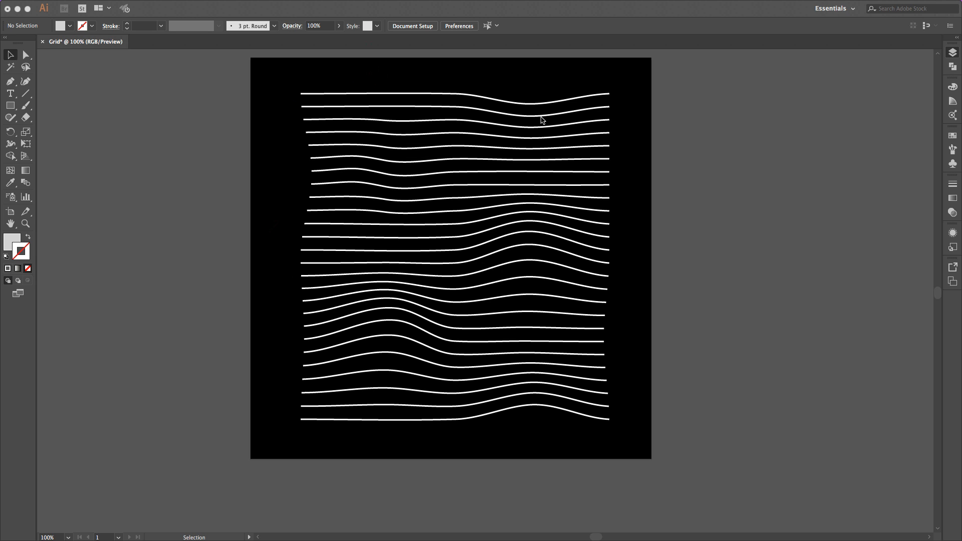
{"action": "mouse_move", "coordinate": [478, 105]}
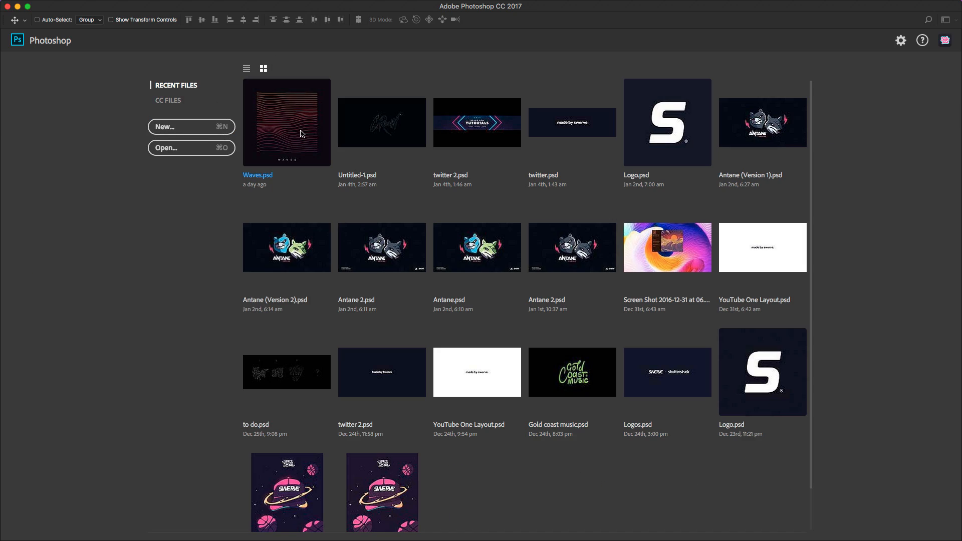
Step: Create a Photoshop document 800 × 800 px at 300 pixels/inch
{"action": "left_click", "coordinate": [190, 127]}
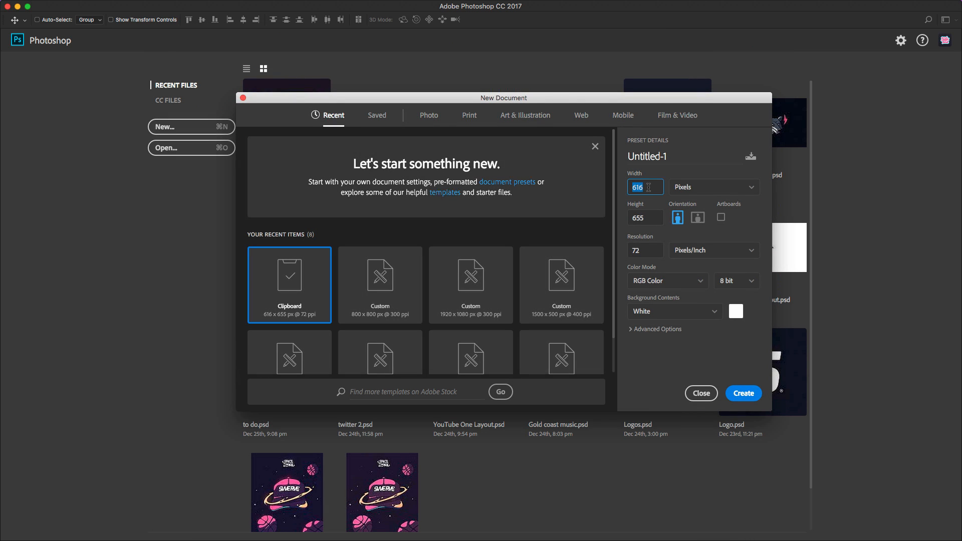
{"action": "type", "text": "8-"}
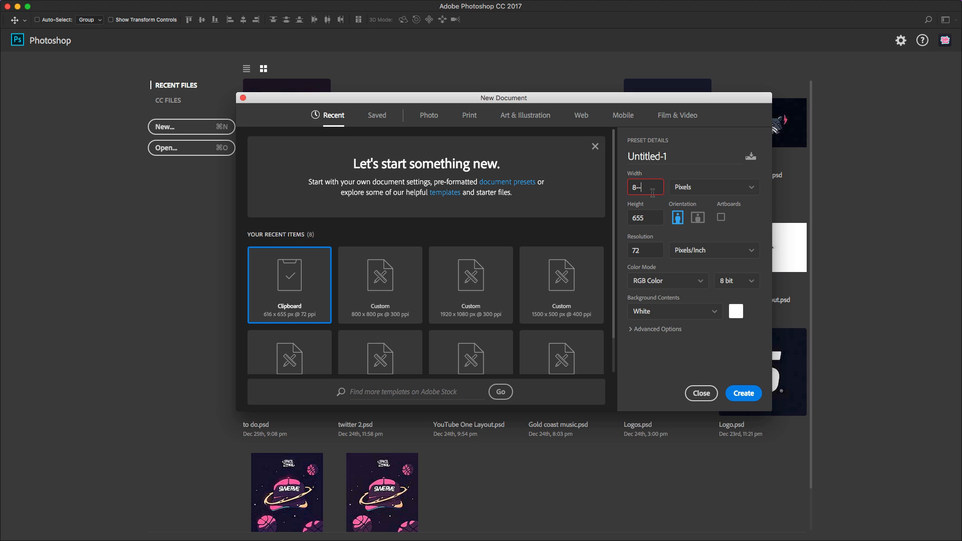
{"action": "type", "text": "00"}
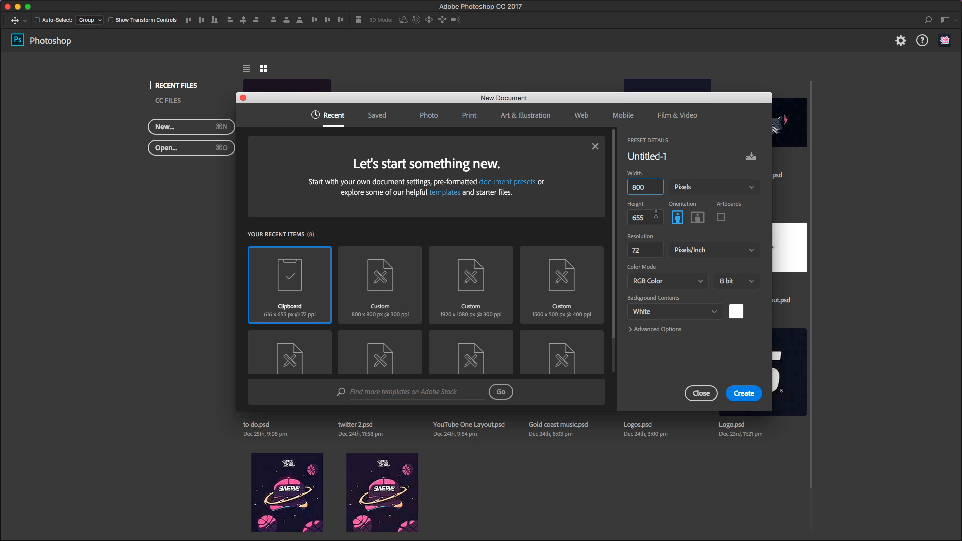
{"action": "type", "text": "800"}
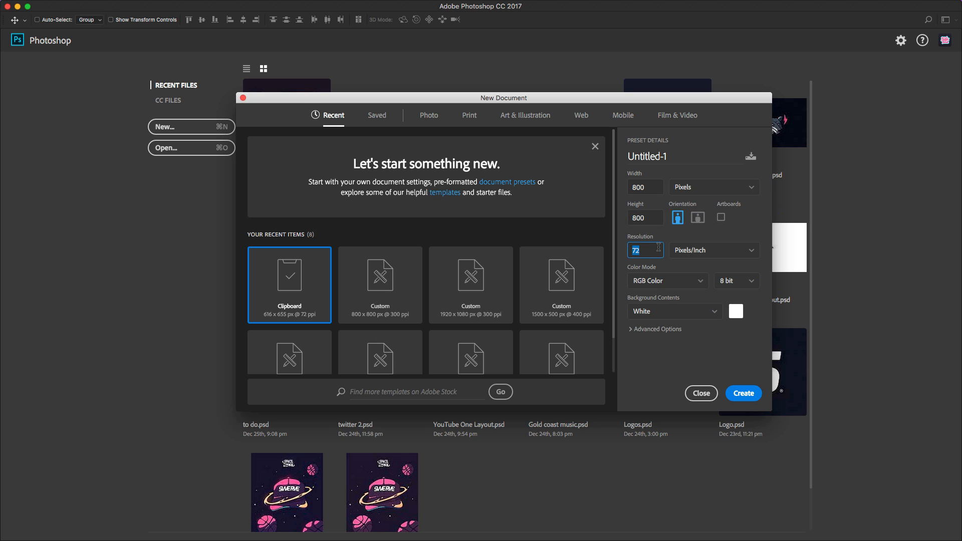
{"action": "mouse_move", "coordinate": [667, 247]}
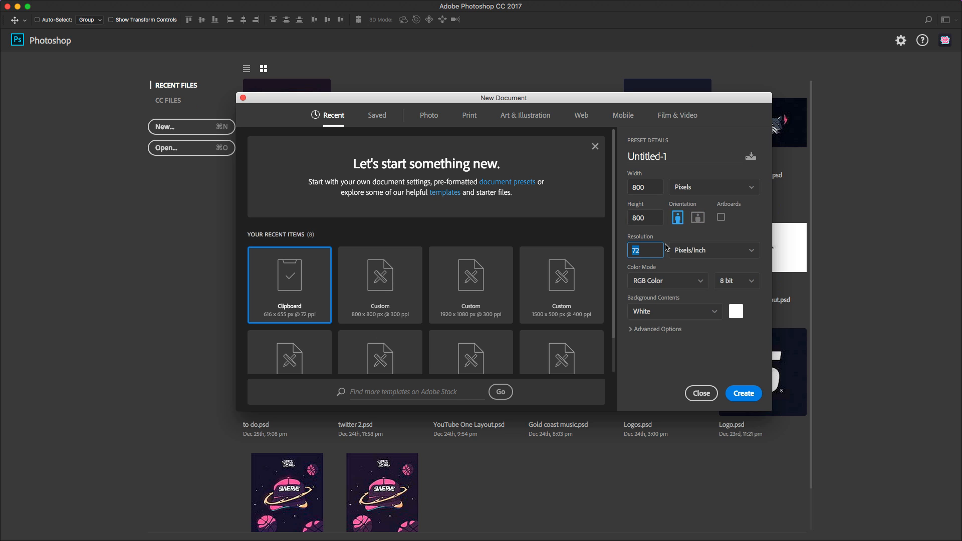
{"action": "type", "text": "3"}
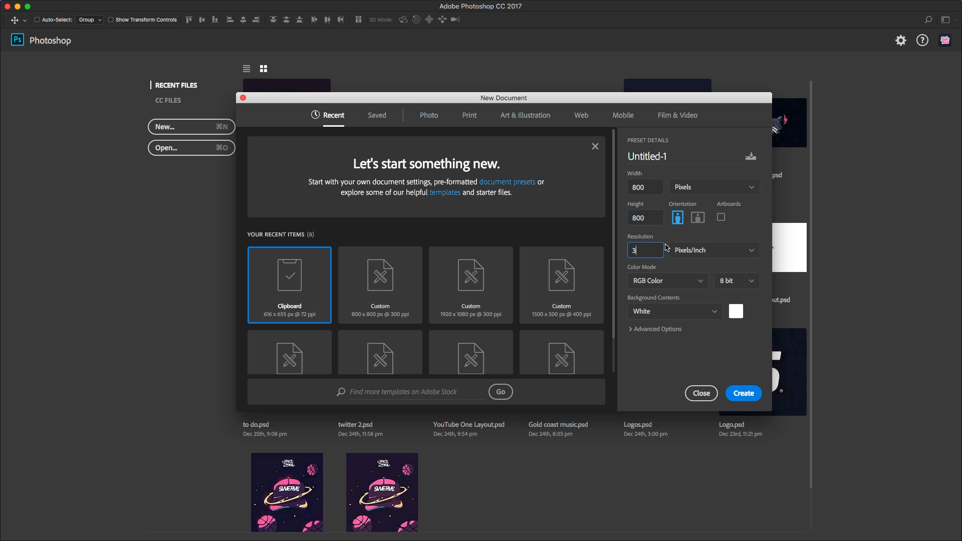
{"action": "type", "text": "00"}
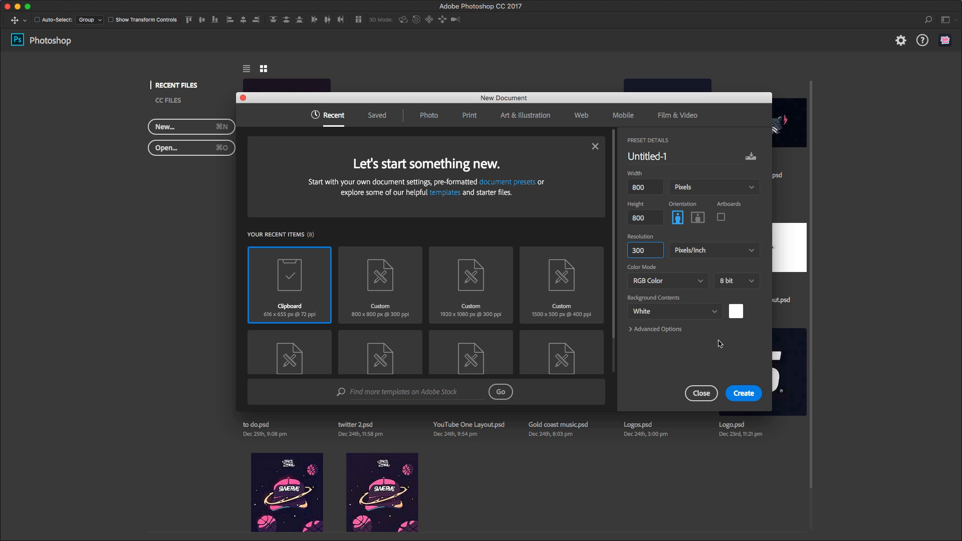
{"action": "mouse_move", "coordinate": [744, 370]}
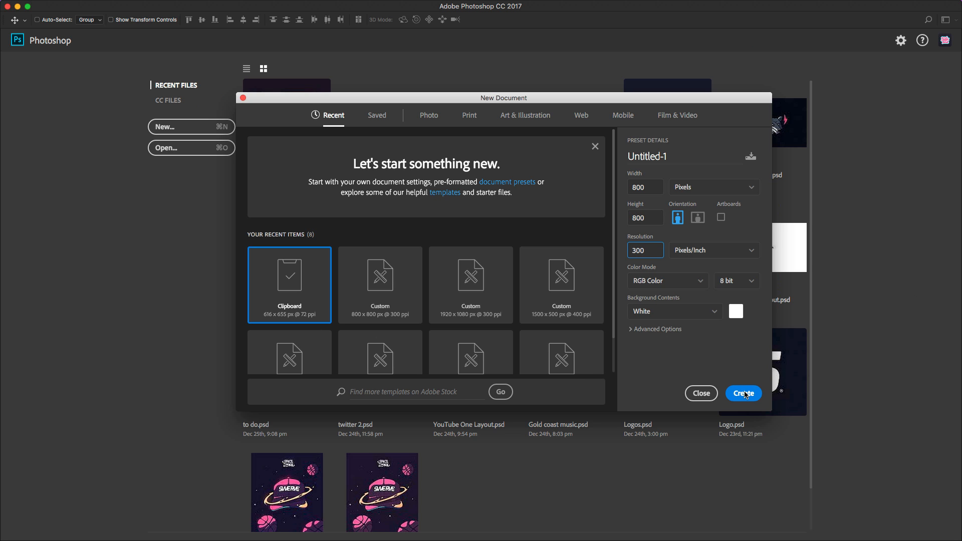
{"action": "left_click", "coordinate": [744, 394]}
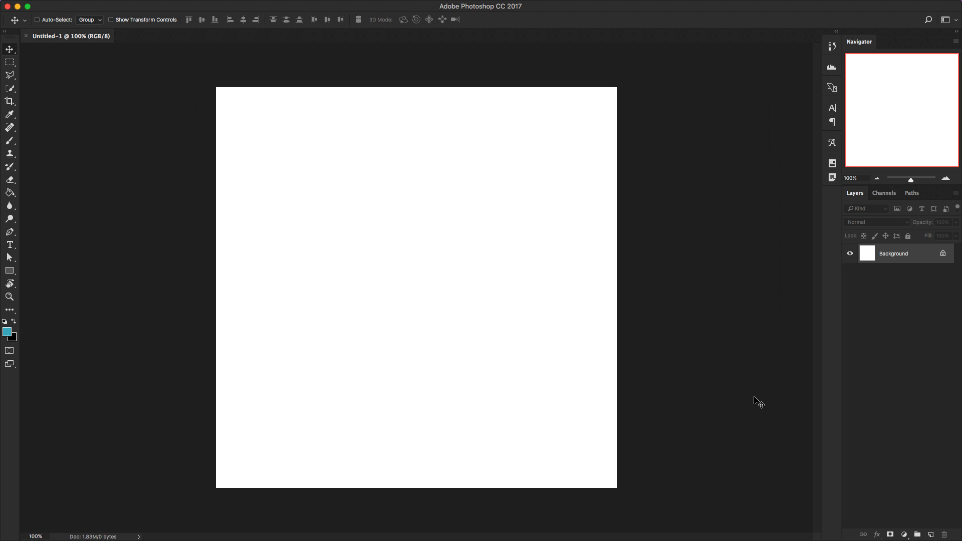
{"action": "mouse_move", "coordinate": [434, 436]}
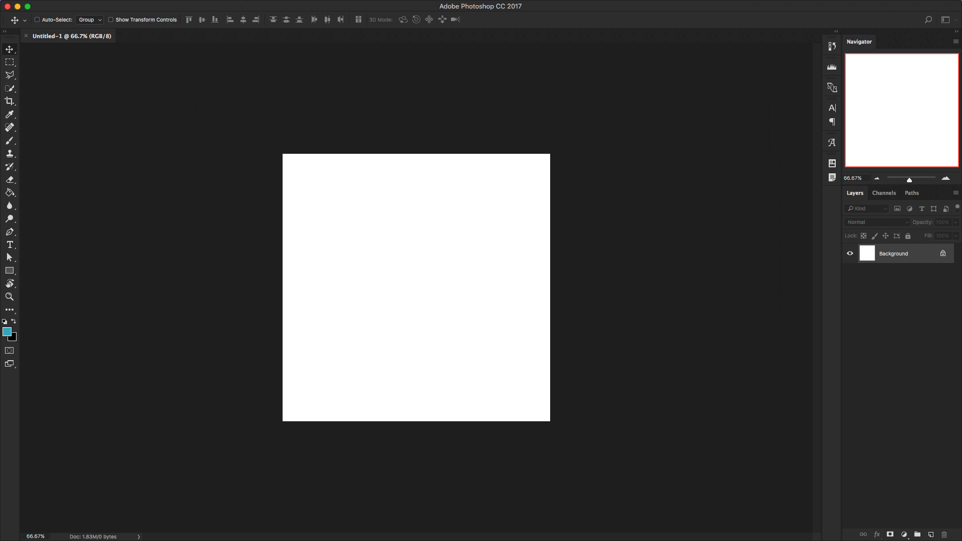
{"action": "left_click", "coordinate": [903, 535]}
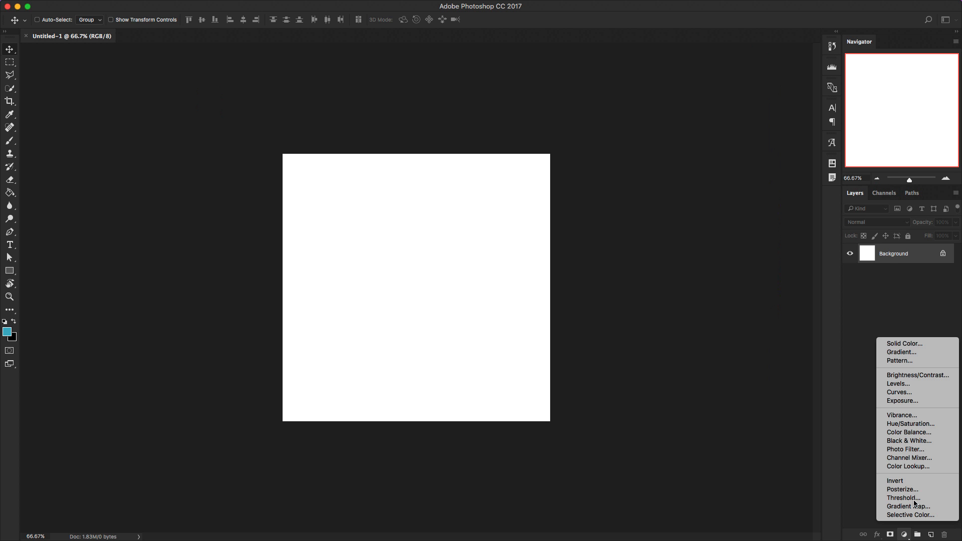
Step: Add a Solid Color fill layer coloured very dark navy #080d1a
{"action": "left_click", "coordinate": [903, 343]}
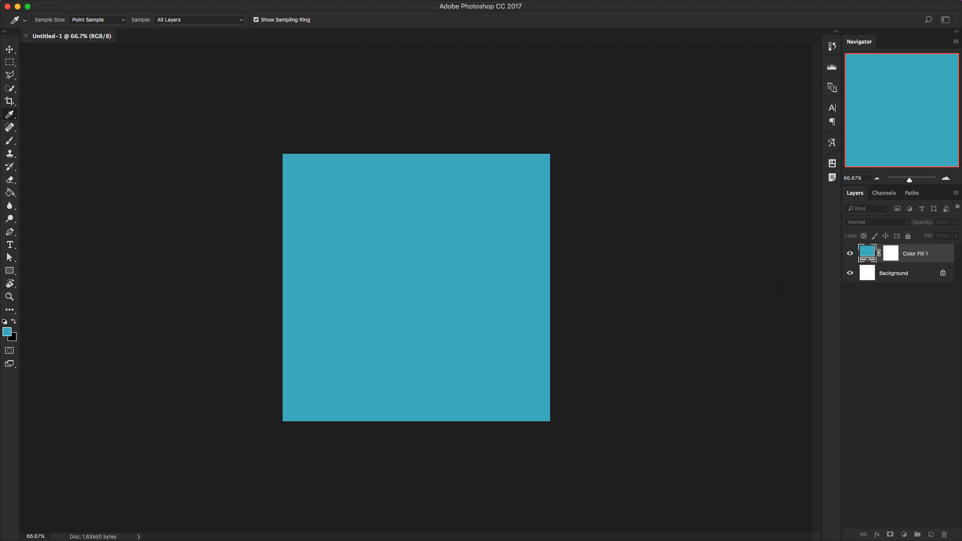
{"action": "double_click", "coordinate": [867, 252]}
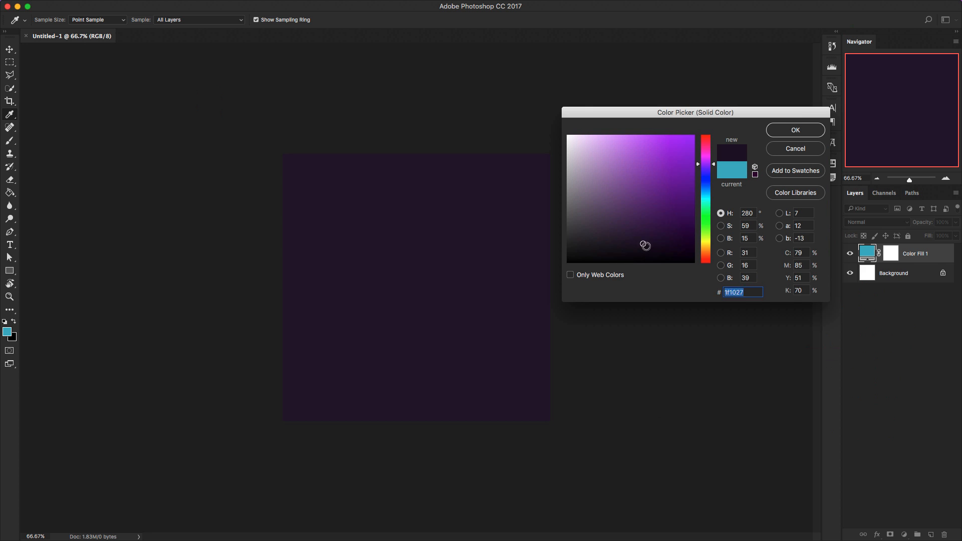
{"action": "left_click_drag", "start_coordinate": [645, 245], "coordinate": [656, 250]}
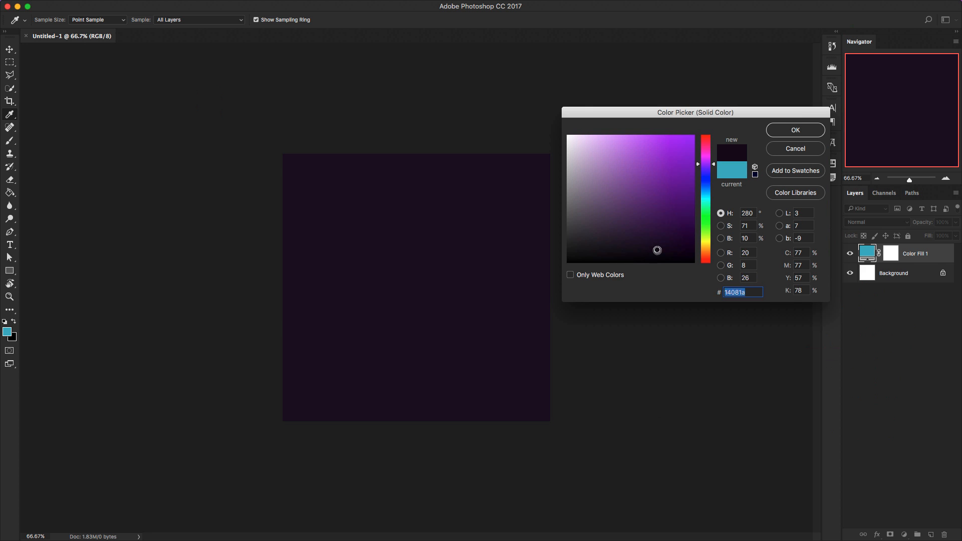
{"action": "left_click", "coordinate": [706, 186]}
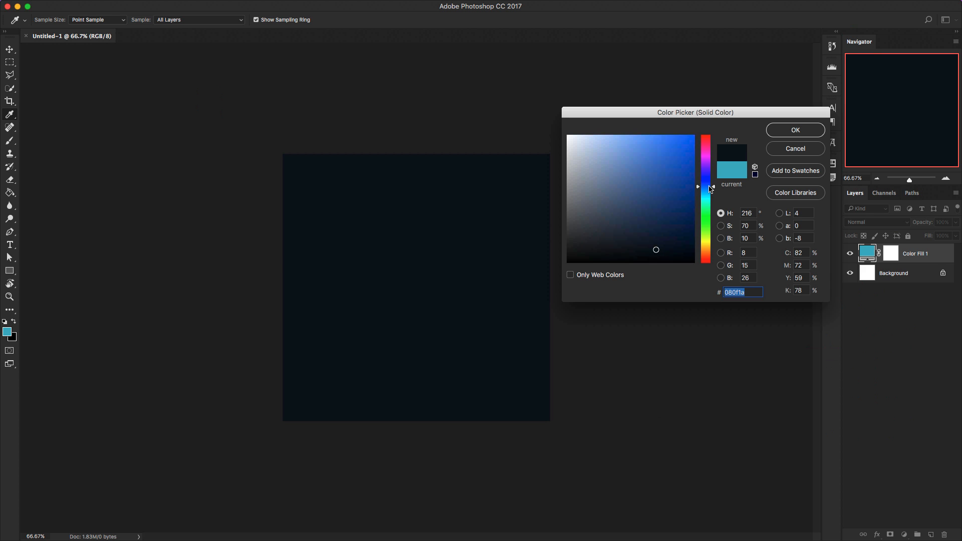
{"action": "left_click", "coordinate": [628, 246]}
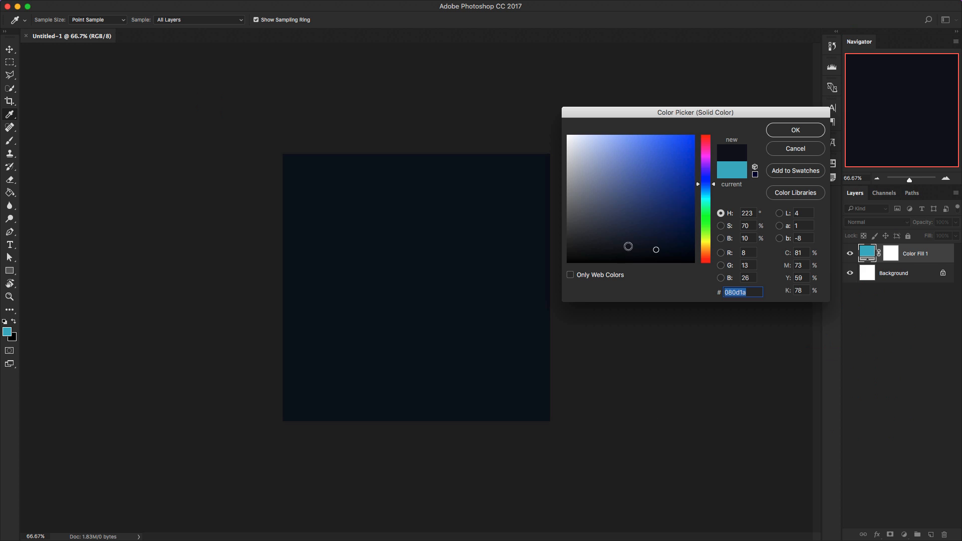
{"action": "left_click", "coordinate": [665, 208]}
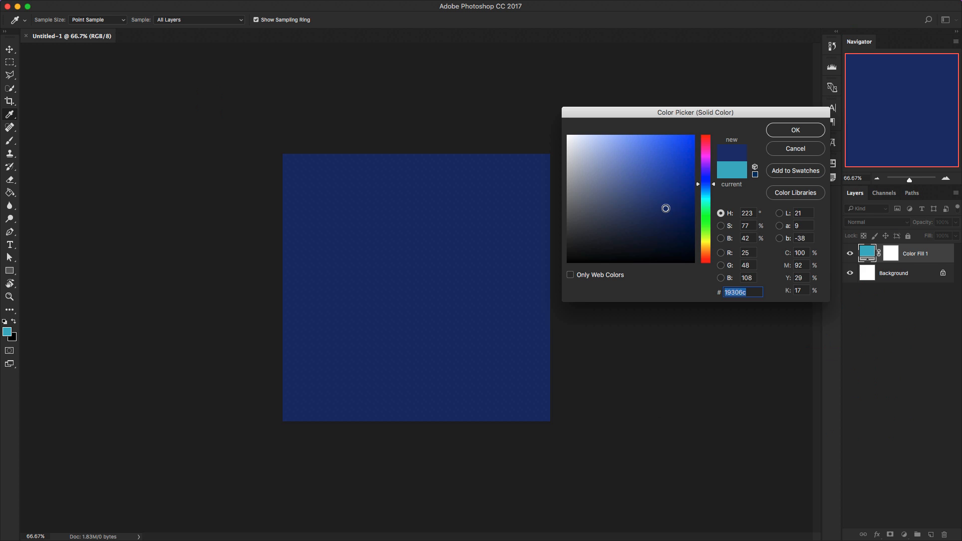
{"action": "left_click", "coordinate": [653, 248]}
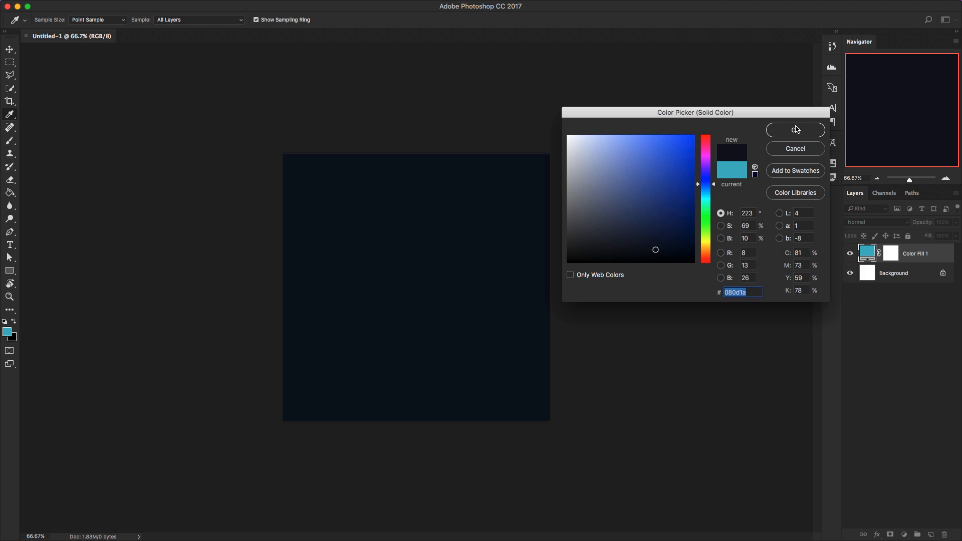
{"action": "left_click", "coordinate": [795, 129]}
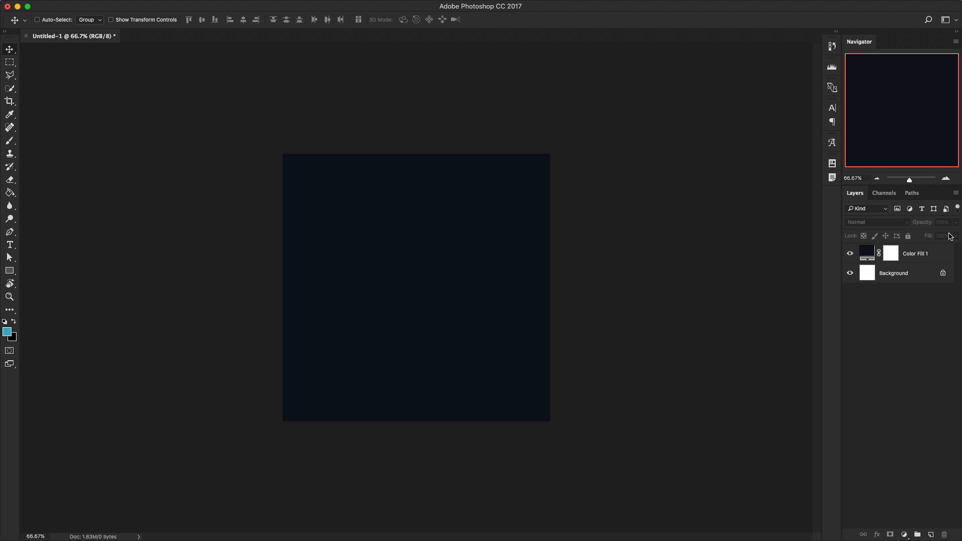
Step: Paste the white wave lines as a Smart Object and scale them down inside the canvas
{"action": "left_click", "coordinate": [36, 19]}
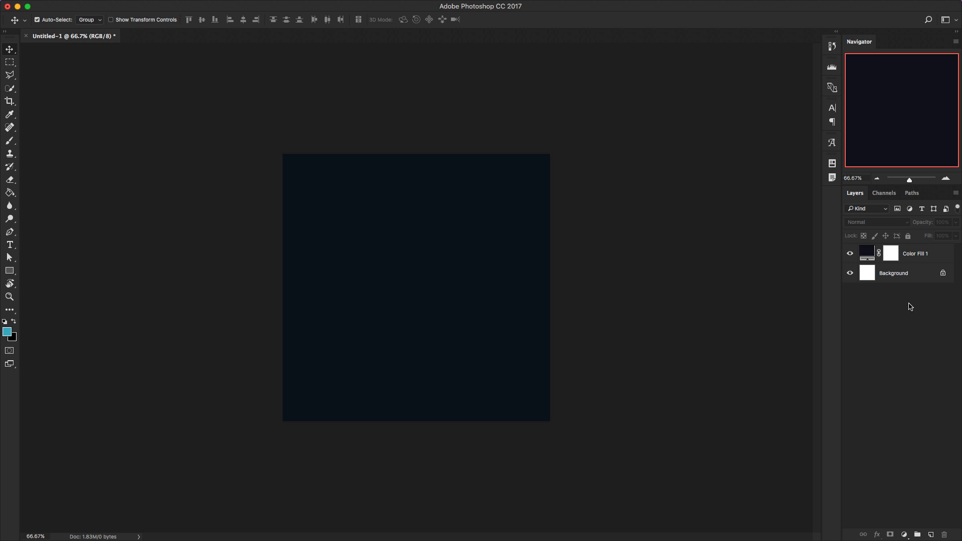
{"action": "left_click", "coordinate": [36, 20]}
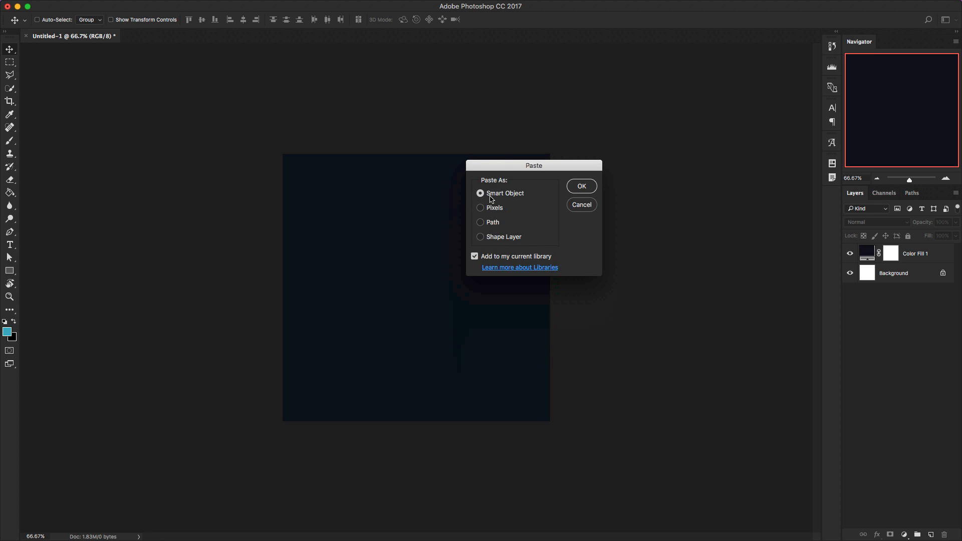
{"action": "mouse_move", "coordinate": [509, 211]}
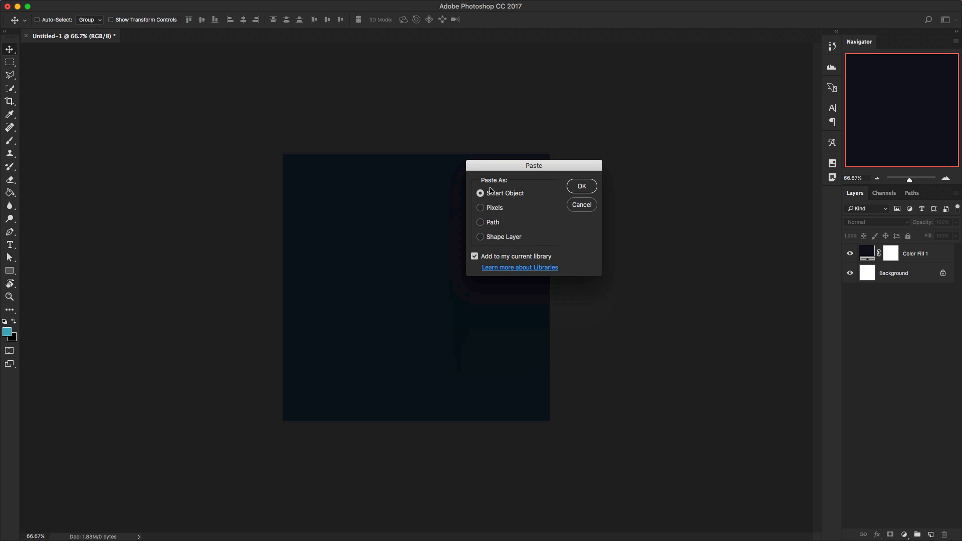
{"action": "mouse_move", "coordinate": [494, 191]}
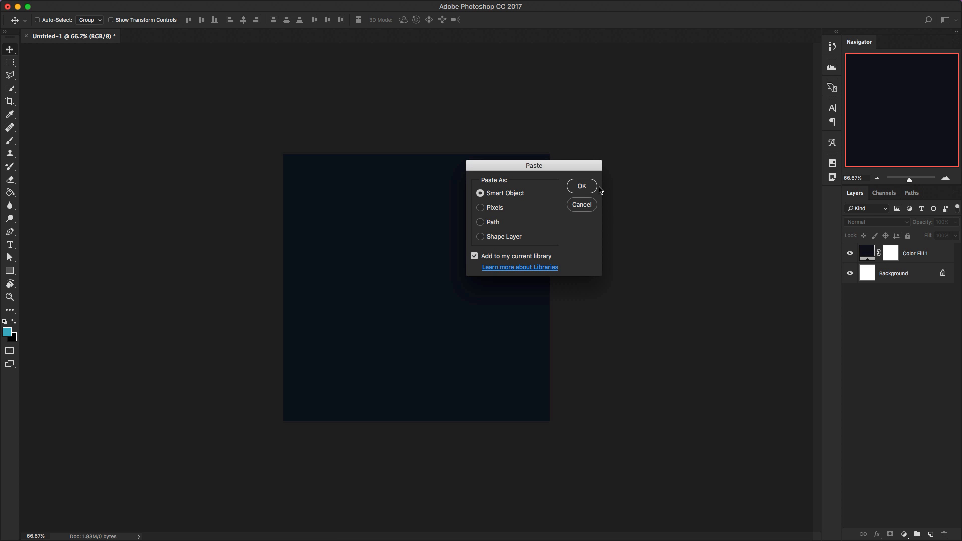
{"action": "mouse_move", "coordinate": [589, 189]}
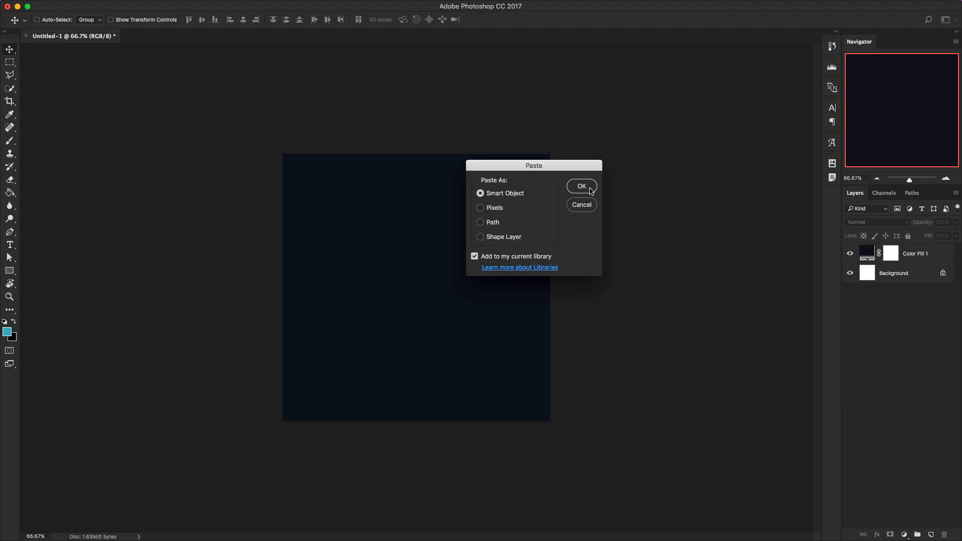
{"action": "left_click", "coordinate": [581, 186]}
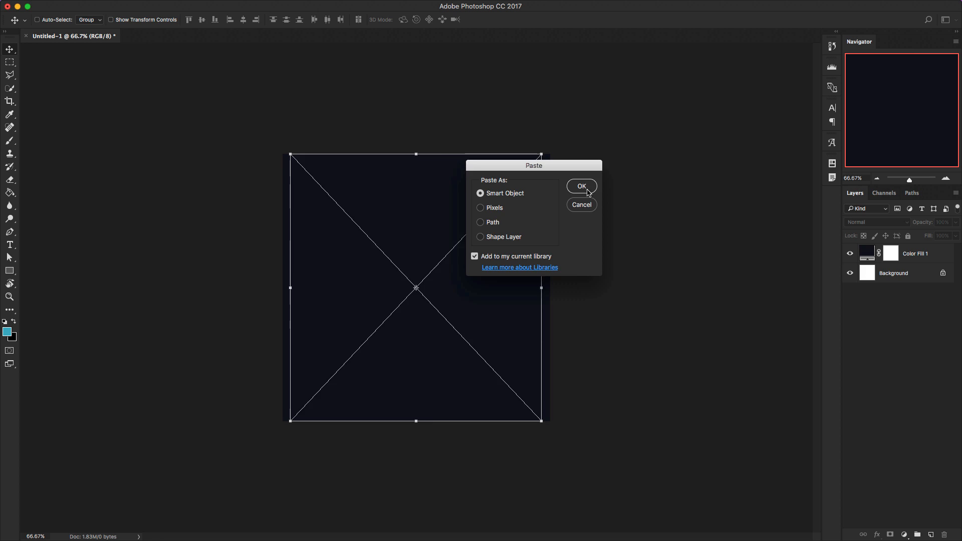
{"action": "left_click", "coordinate": [581, 187]}
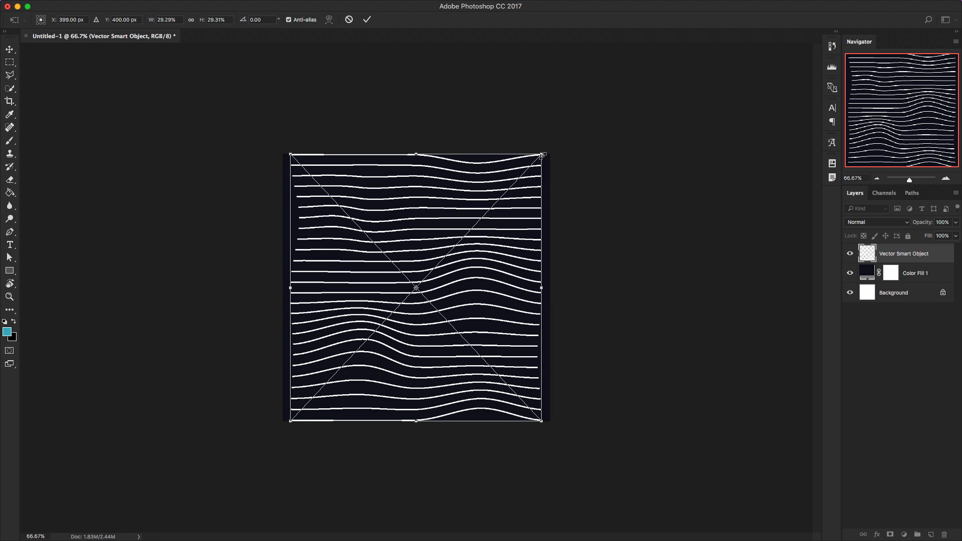
{"action": "left_click_drag", "start_coordinate": [542, 154], "coordinate": [519, 180]}
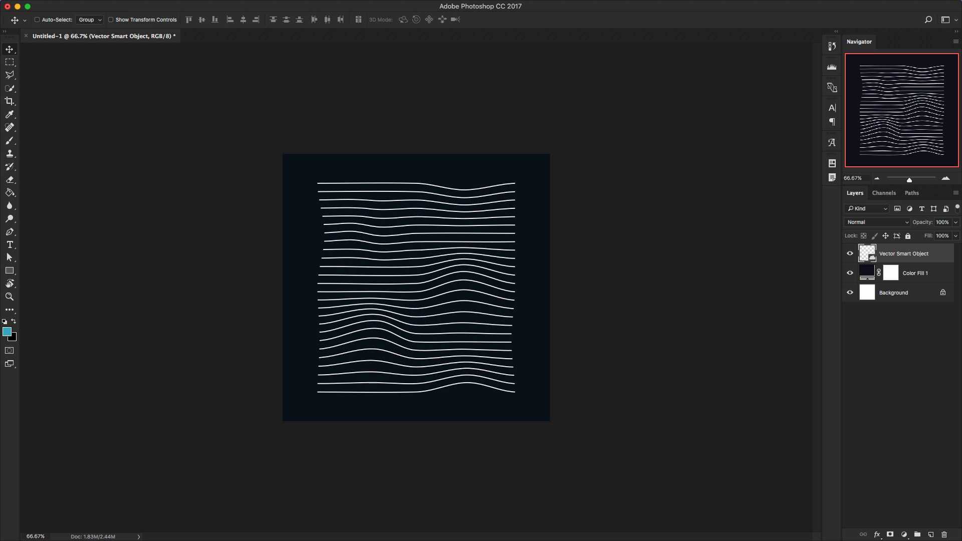
Step: Zoom to actual size, zoom closer on the wave lines, then back out
{"action": "left_click", "coordinate": [945, 178]}
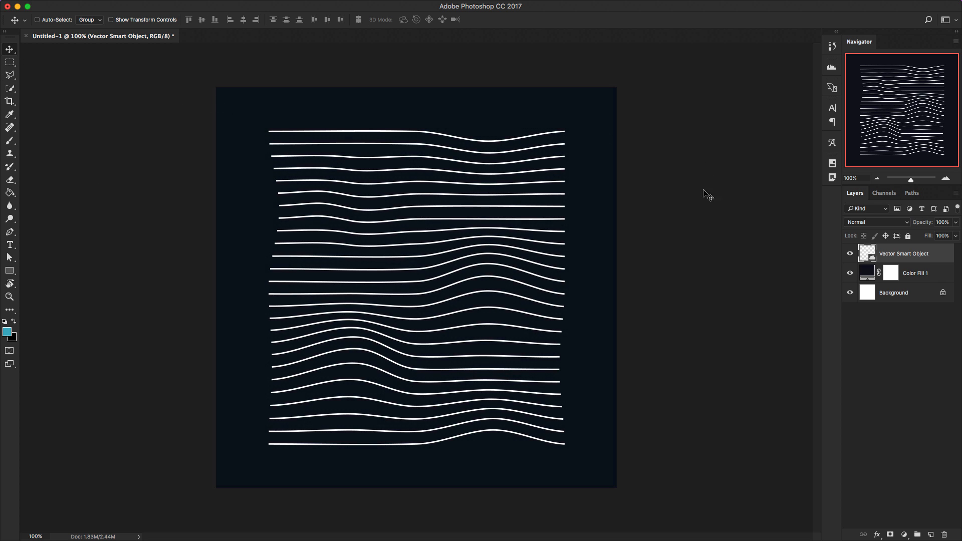
{"action": "mouse_move", "coordinate": [761, 293]}
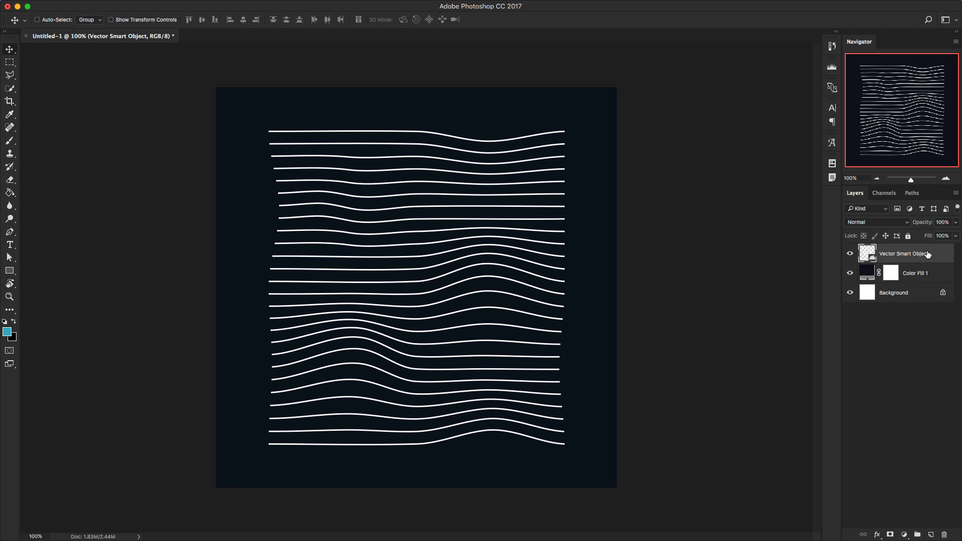
{"action": "mouse_move", "coordinate": [951, 190]}
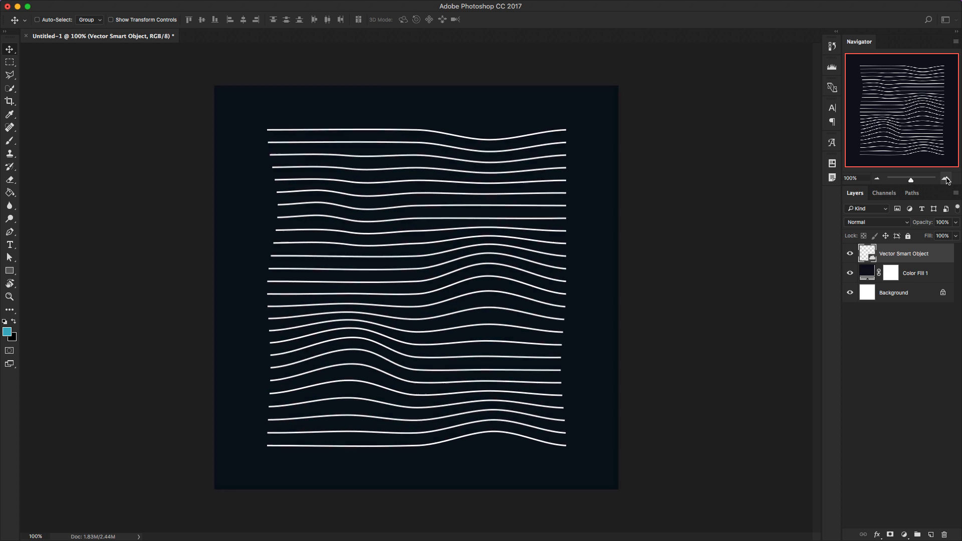
{"action": "left_click", "coordinate": [947, 178]}
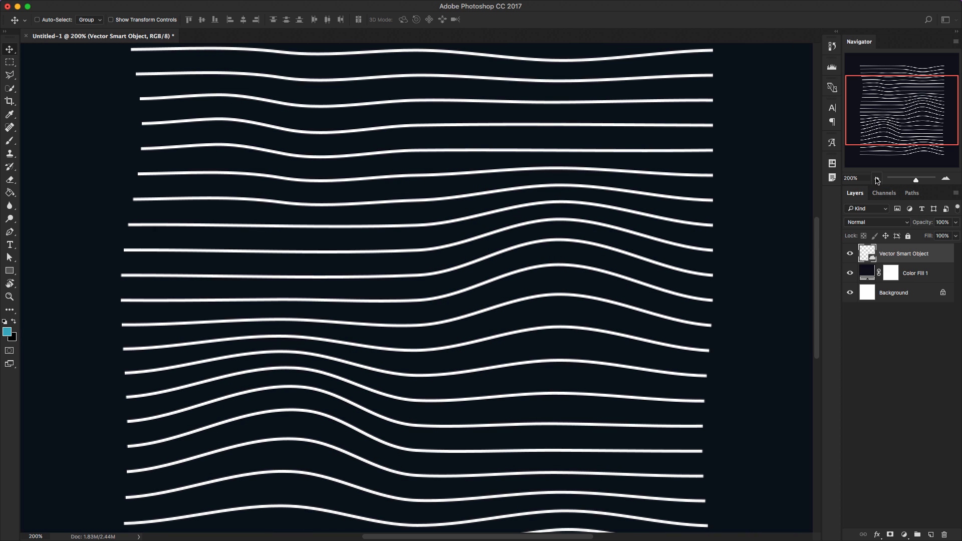
{"action": "mouse_move", "coordinate": [876, 178]}
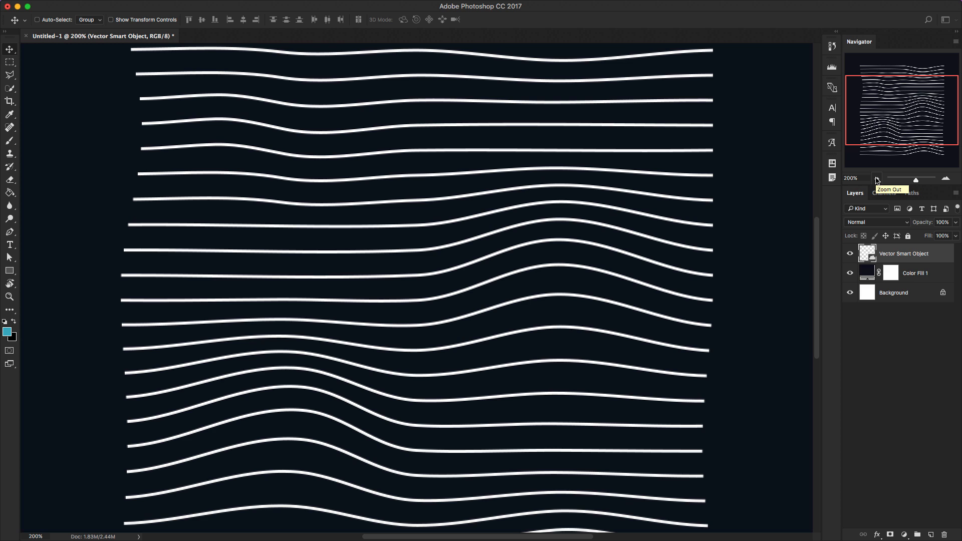
{"action": "left_click", "coordinate": [877, 178]}
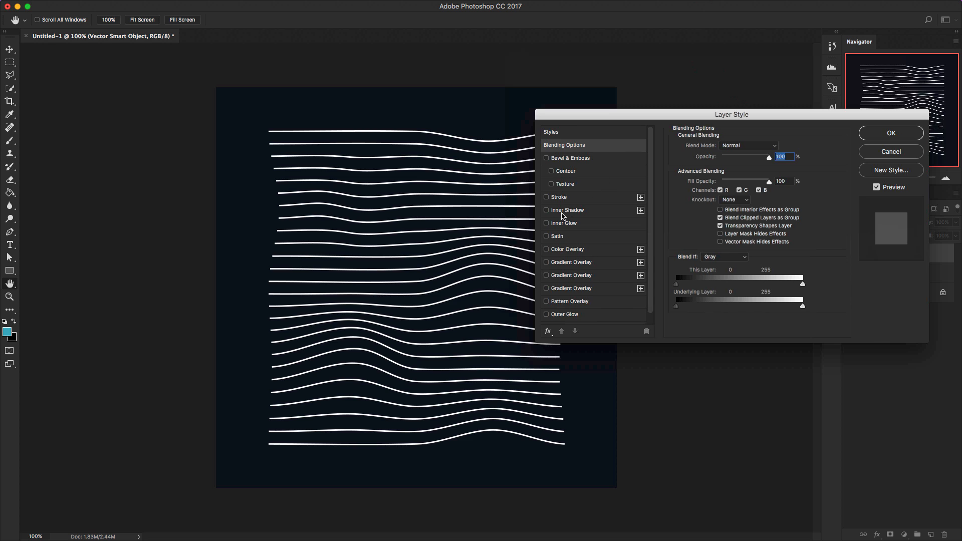
Step: Enable Gradient Overlay with the purple-red preset and bring up the Gradient Editor
{"action": "left_click", "coordinate": [545, 262]}
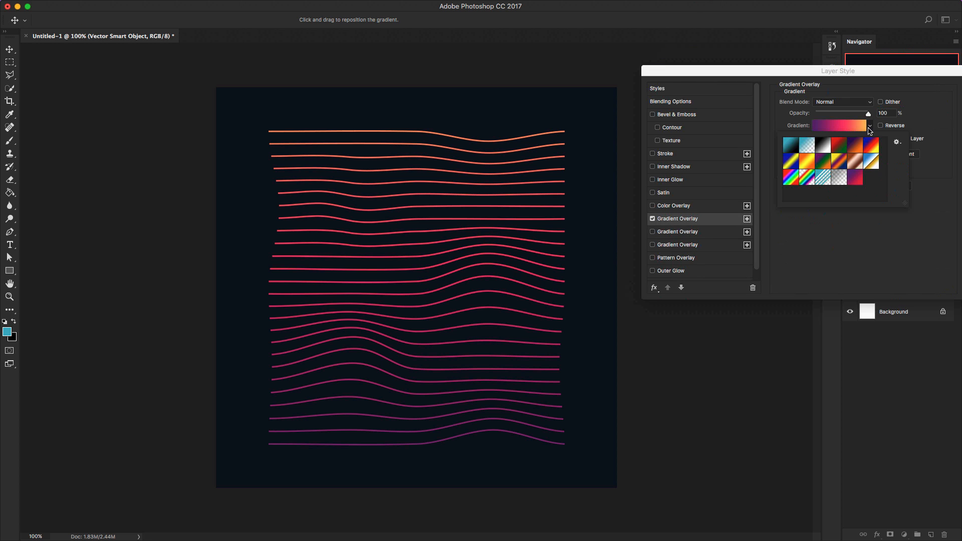
{"action": "mouse_move", "coordinate": [878, 74]}
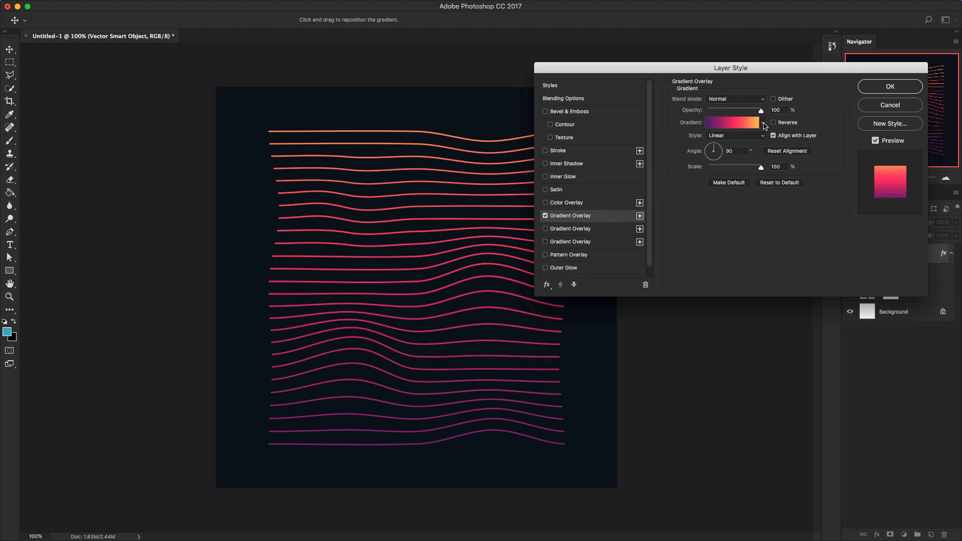
{"action": "left_click", "coordinate": [762, 123]}
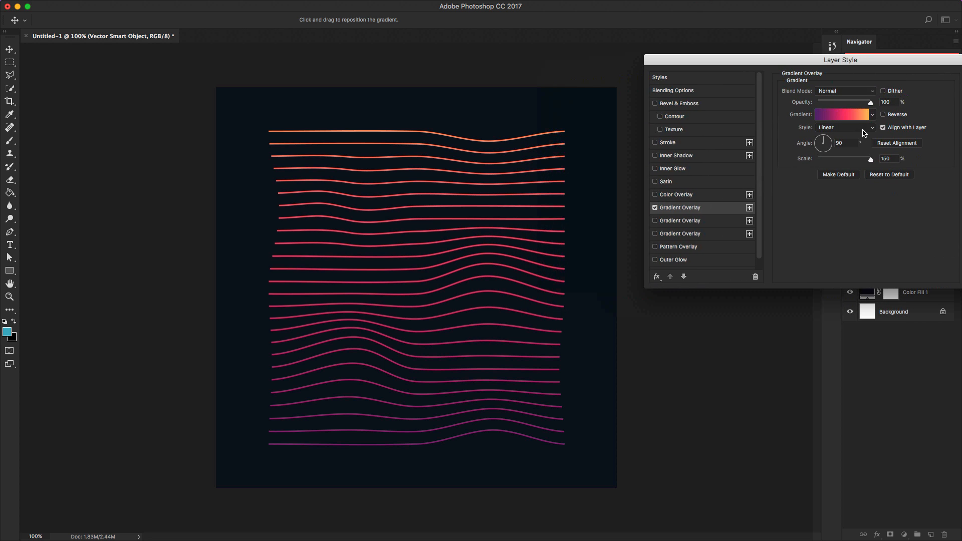
{"action": "left_click", "coordinate": [872, 115]}
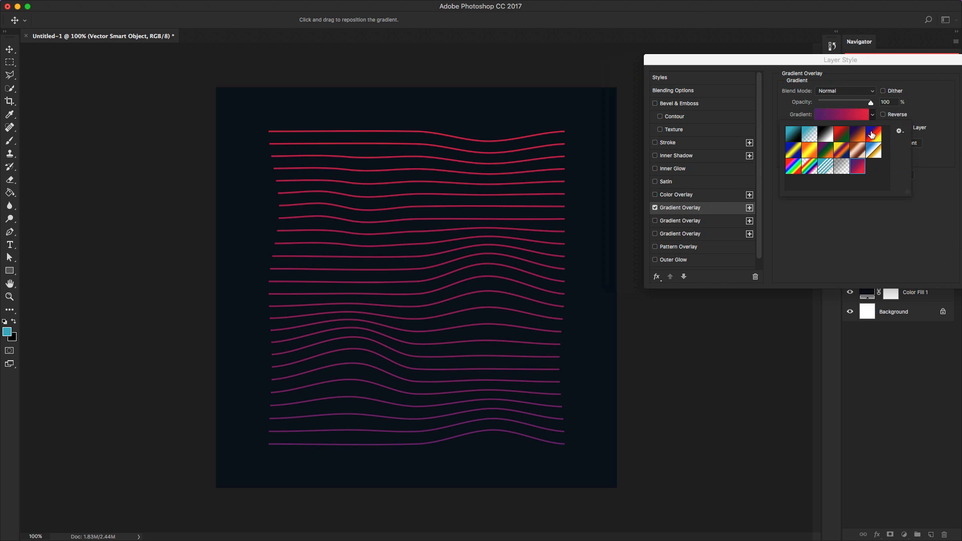
{"action": "left_click", "coordinate": [841, 114]}
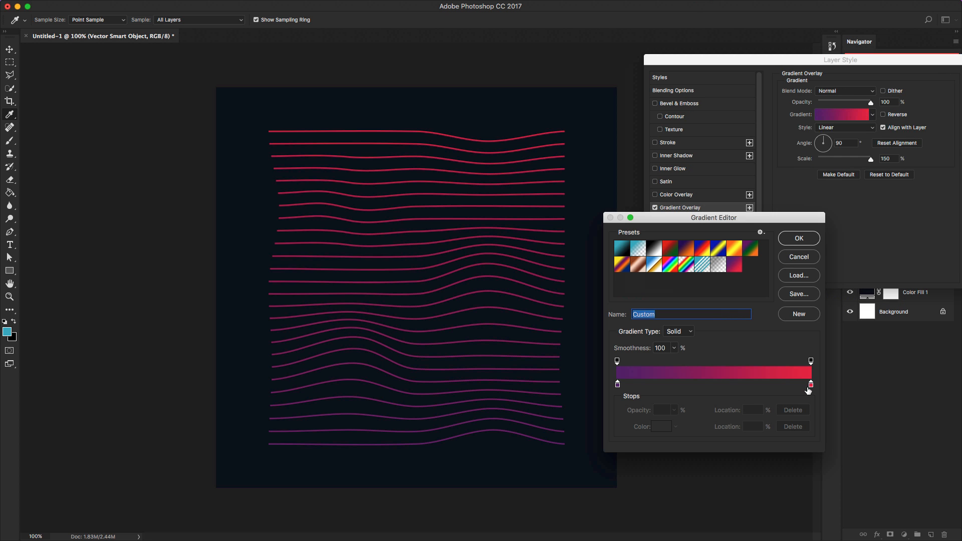
Step: Set the gradient's far end stop to light blue #a0ecff
{"action": "left_click", "coordinate": [809, 386]}
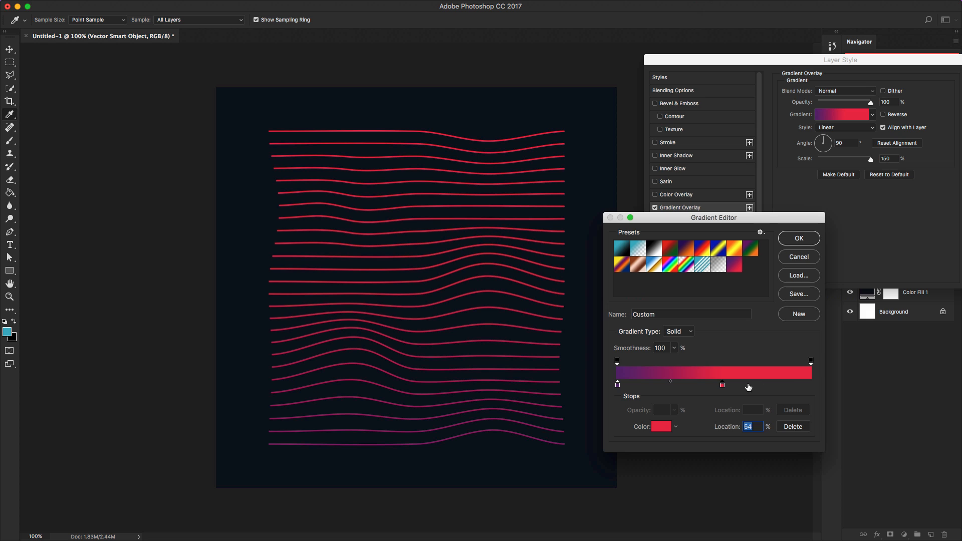
{"action": "mouse_move", "coordinate": [618, 388]}
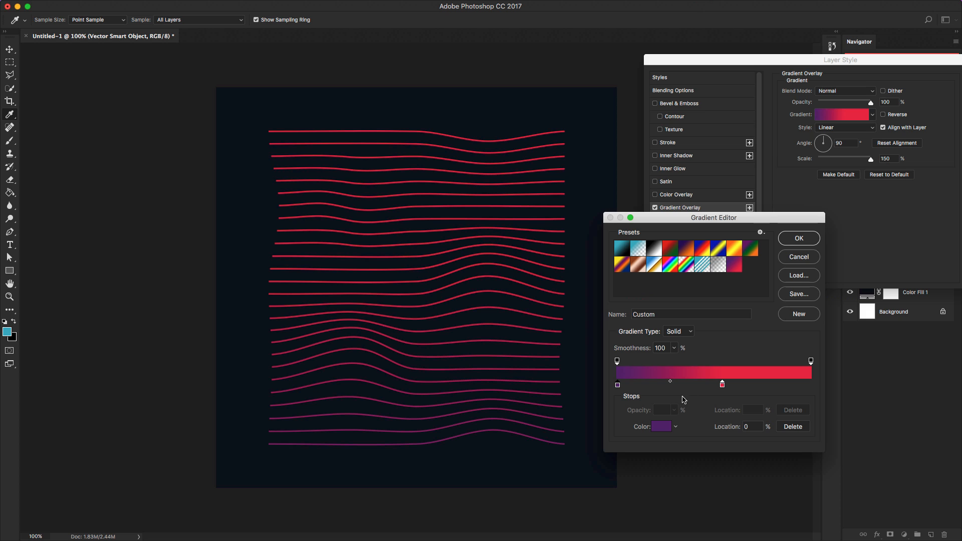
{"action": "left_click", "coordinate": [722, 385]}
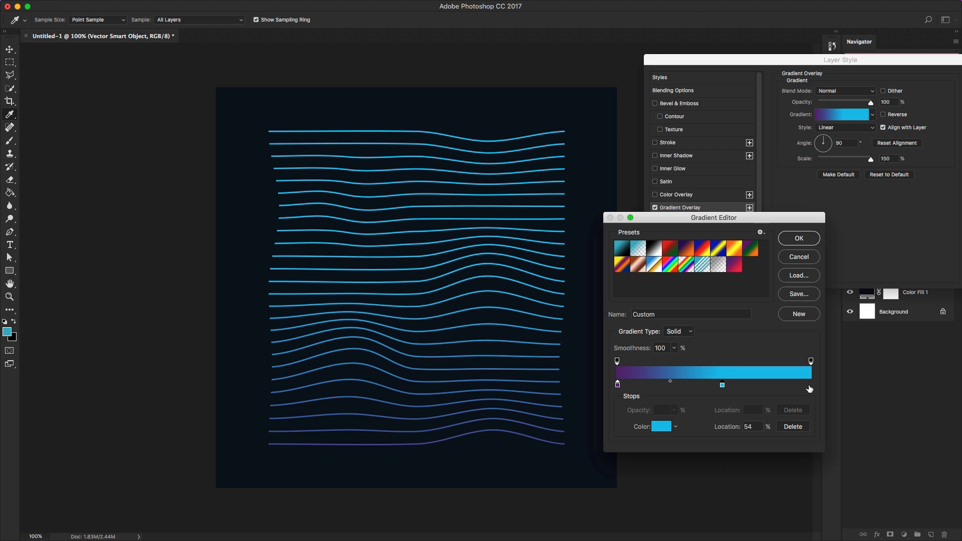
{"action": "left_click", "coordinate": [810, 385]}
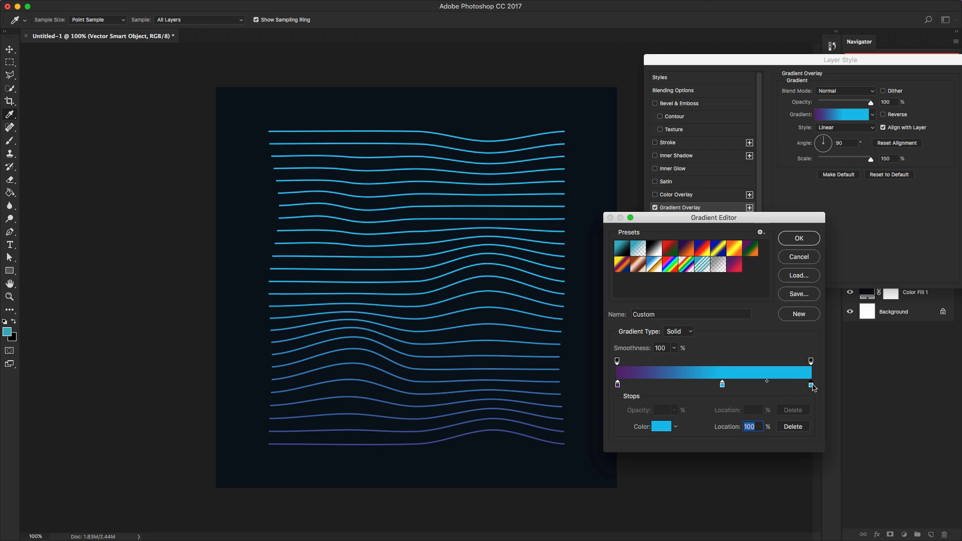
{"action": "left_click", "coordinate": [661, 426]}
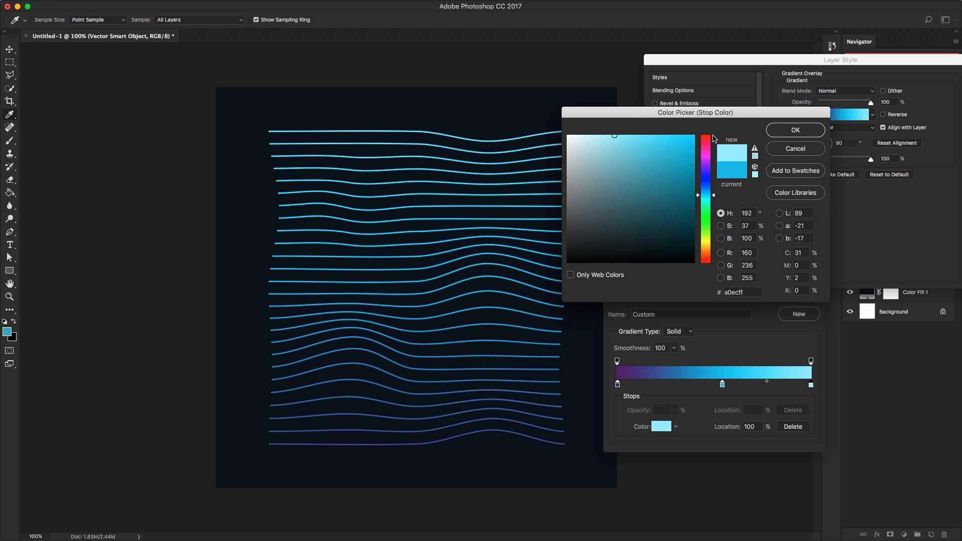
{"action": "left_click", "coordinate": [795, 130]}
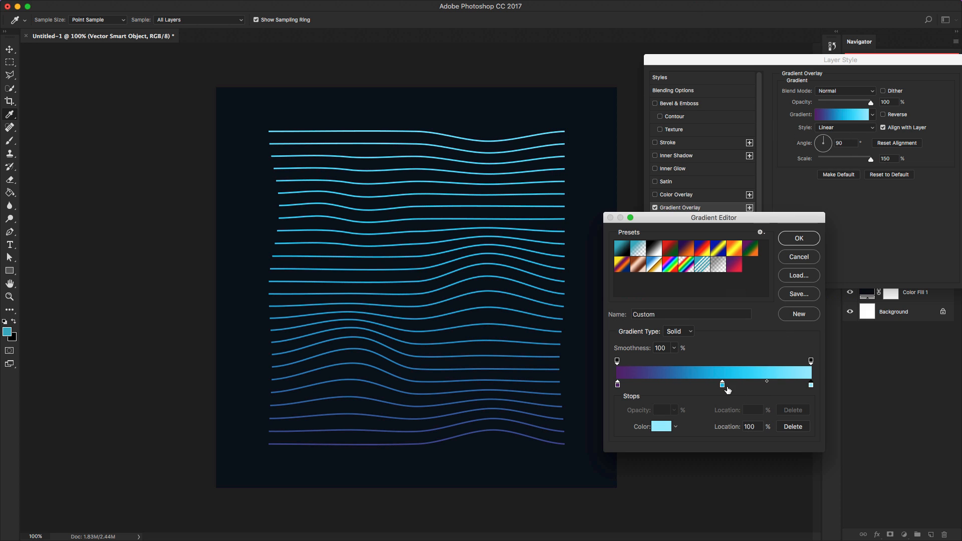
Step: Nudge the blue stop toward purple, shift the blend midpoint, and accept the gradient
{"action": "left_click_drag", "start_coordinate": [722, 384], "coordinate": [711, 384]}
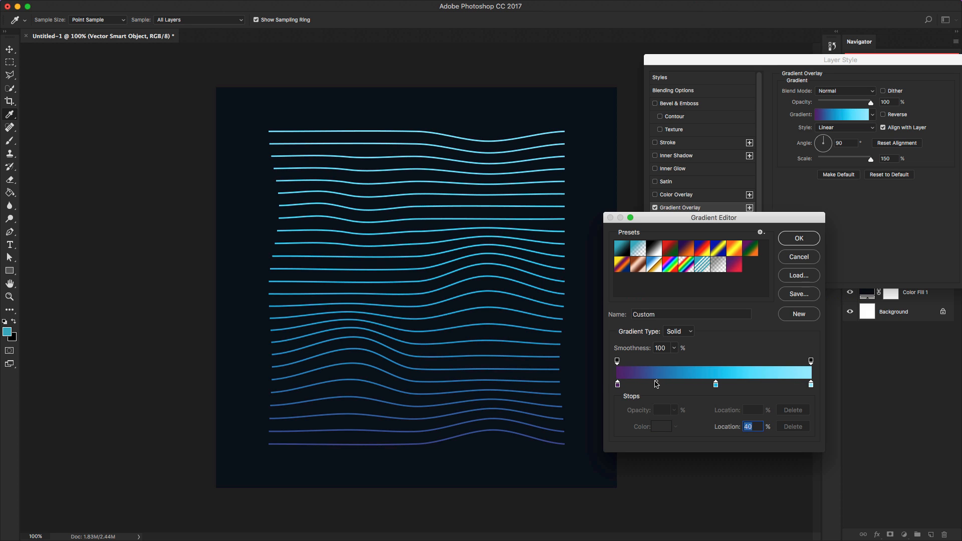
{"action": "left_click_drag", "start_coordinate": [656, 384], "coordinate": [684, 385]}
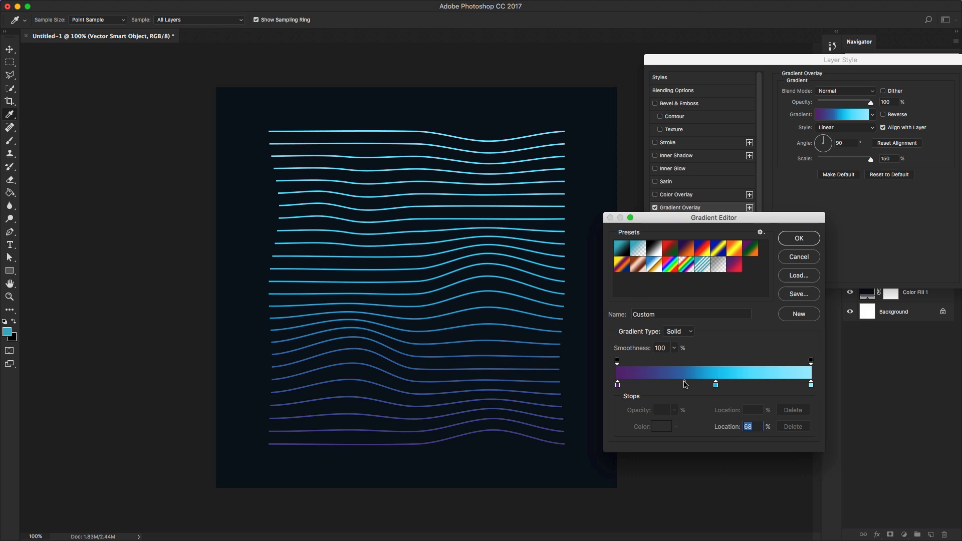
{"action": "left_click", "coordinate": [799, 238]}
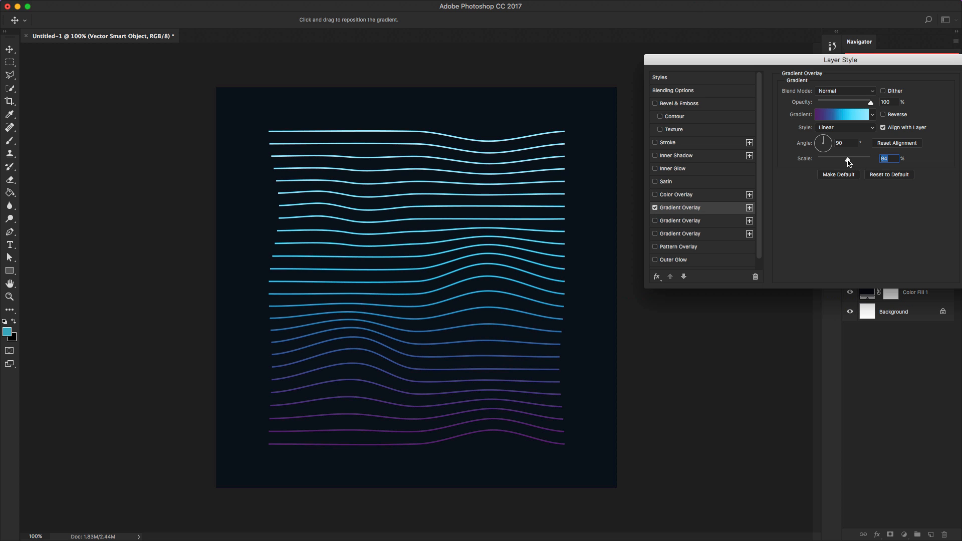
Step: Reduce the gradient overlay scale to 94% and zoom out to the whole artwork
{"action": "left_click_drag", "start_coordinate": [848, 158], "coordinate": [843, 158]}
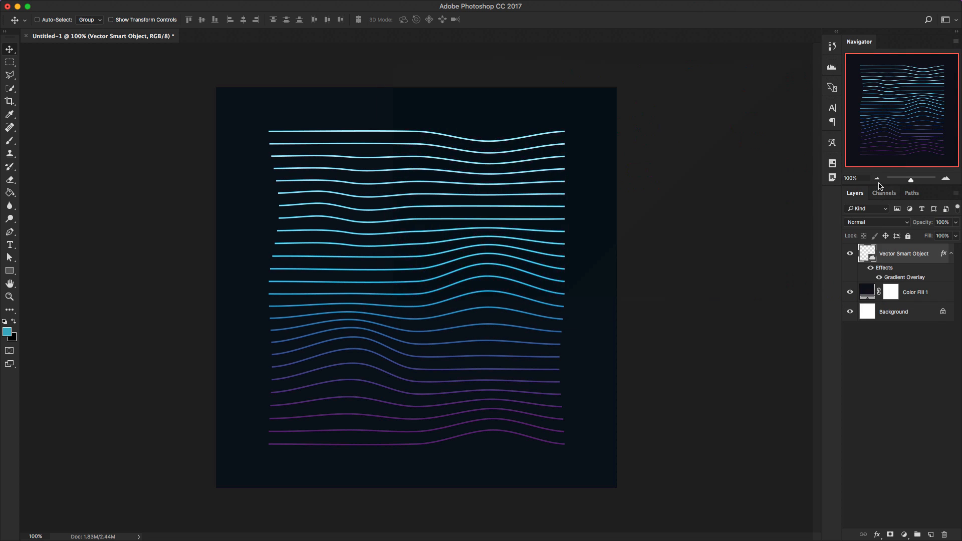
{"action": "left_click", "coordinate": [877, 179]}
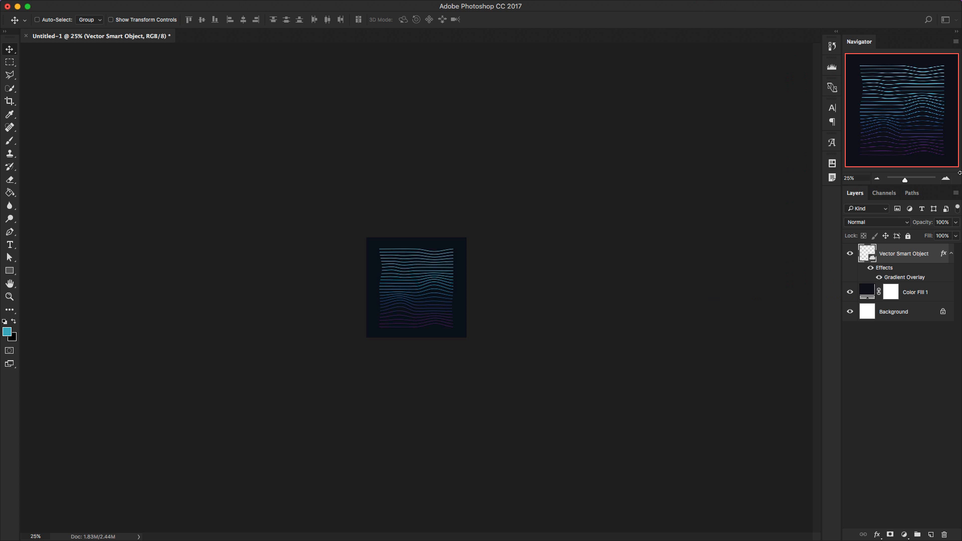